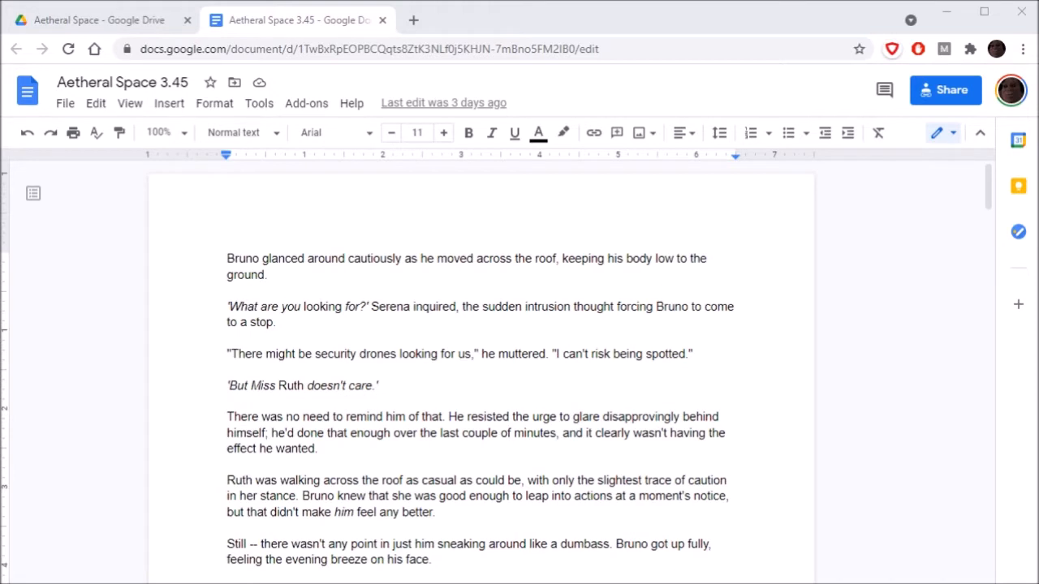
# Read from the start of the chapter and correct 'intrusion' to 'intrusive thought'.
pyautogui.click(227, 258)
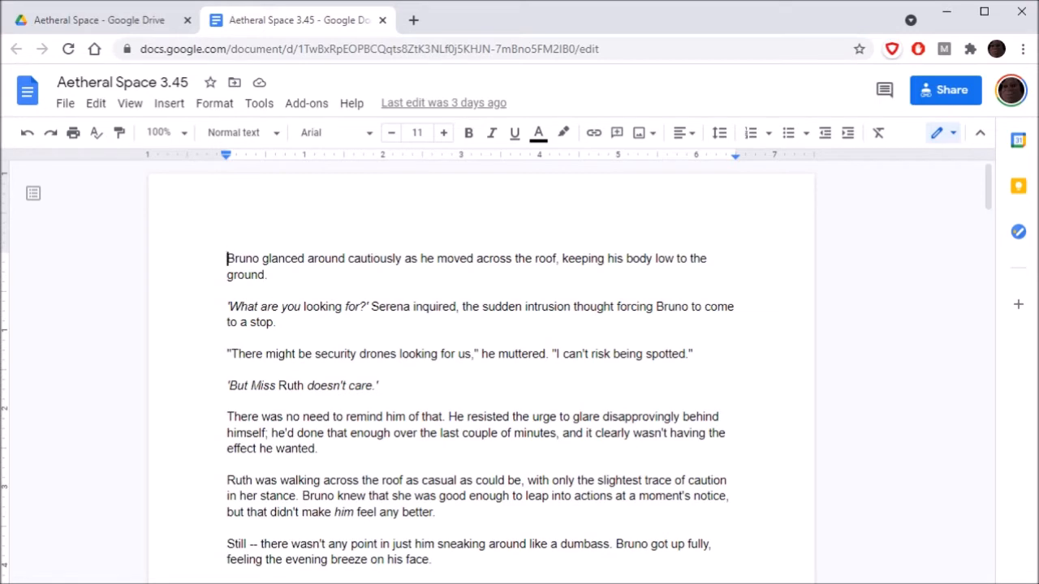
pyautogui.scroll(-3)
pyautogui.write('ve')
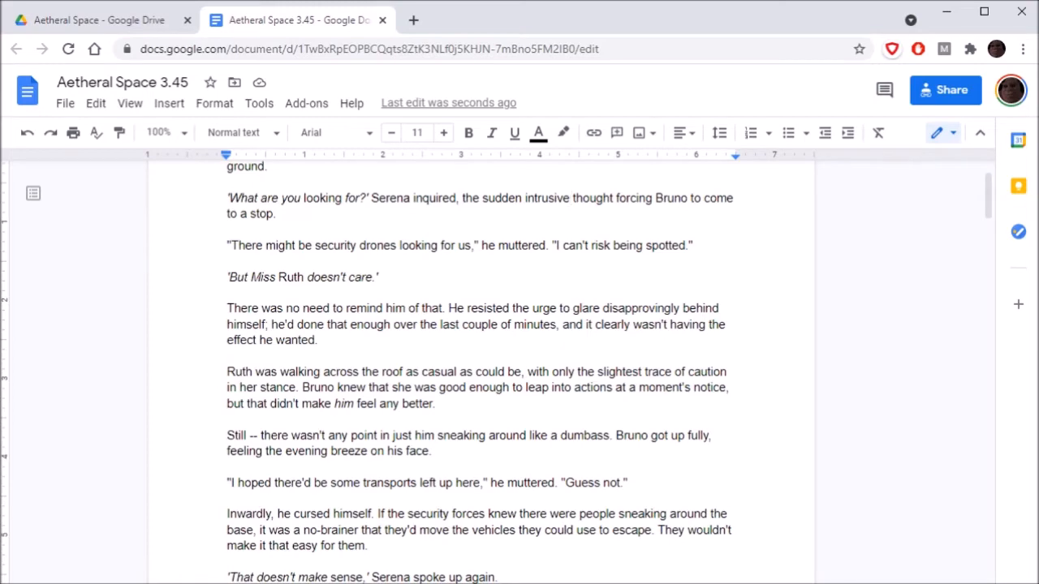
pyautogui.scroll(-3)
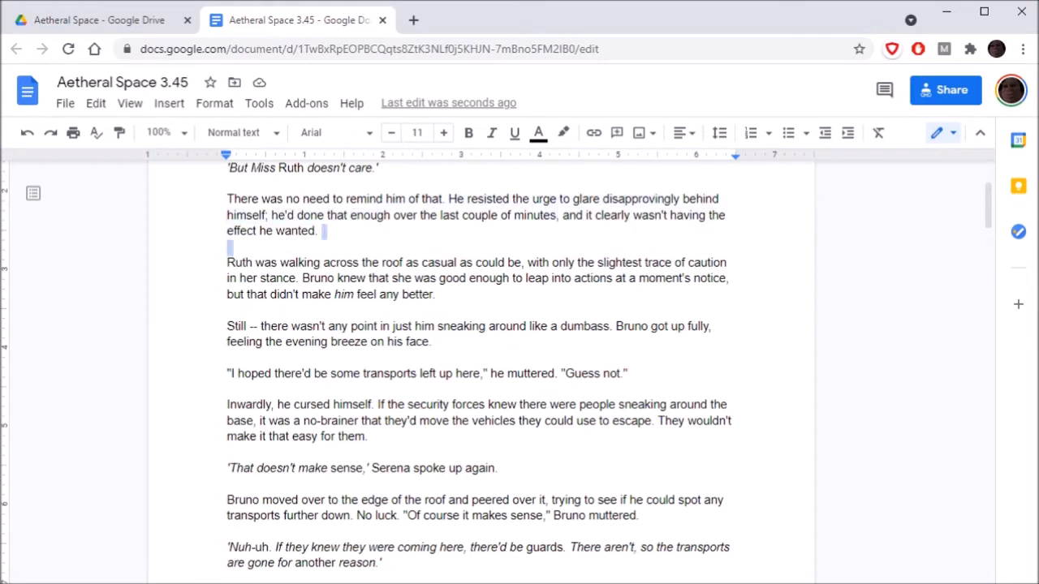
pyautogui.click(403, 277)
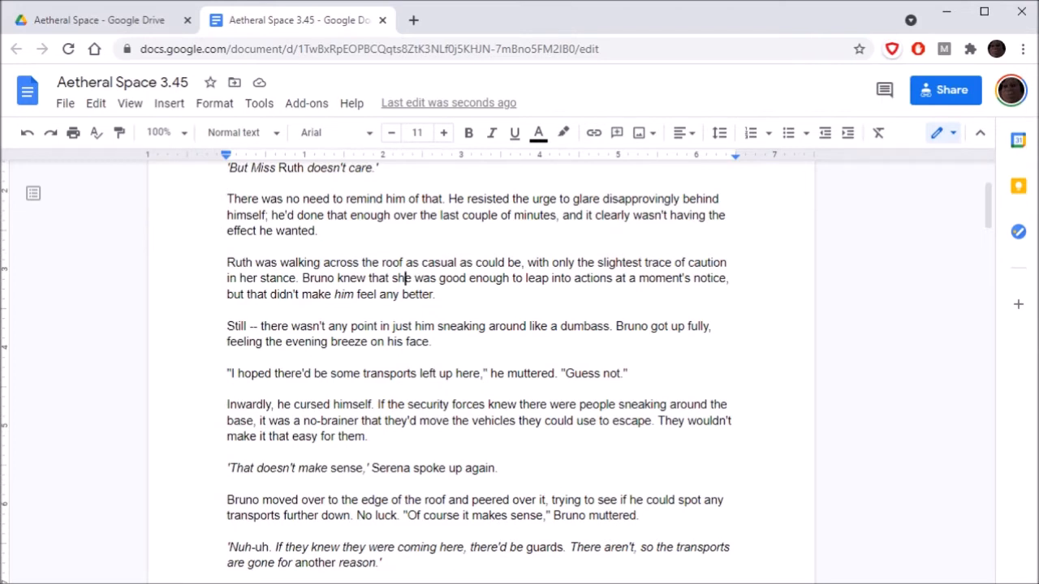
# Remove the extra s so it reads 'leap into action at a moment's notice'.
pyautogui.click(617, 278)
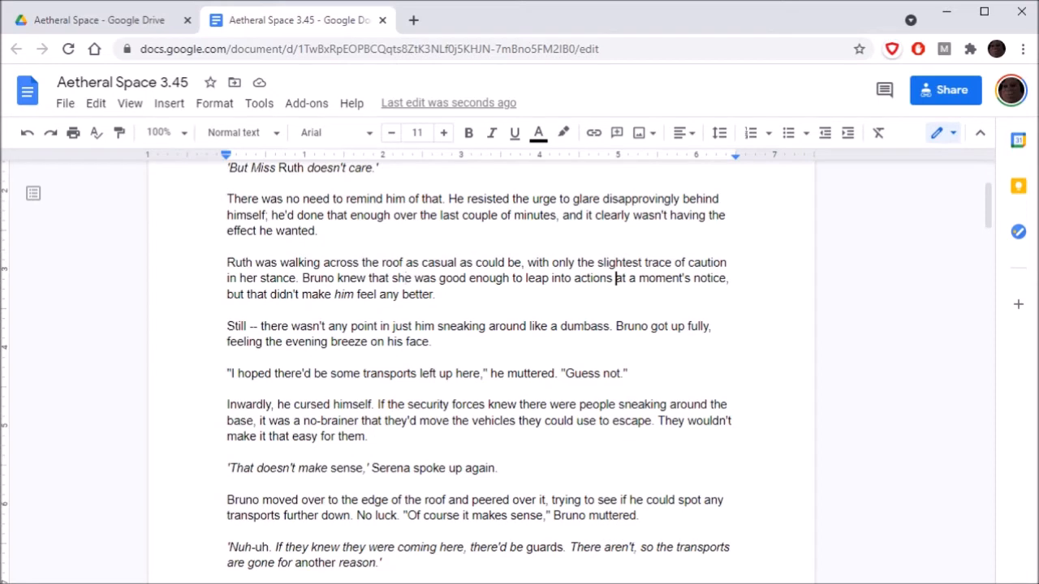
pyautogui.press('Backspace')
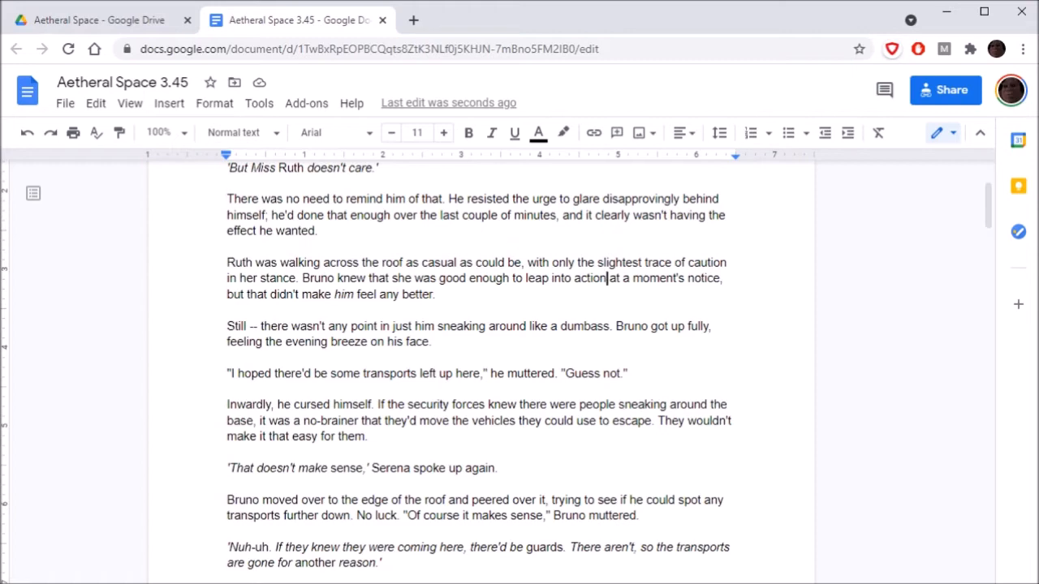
pyautogui.scroll(-3)
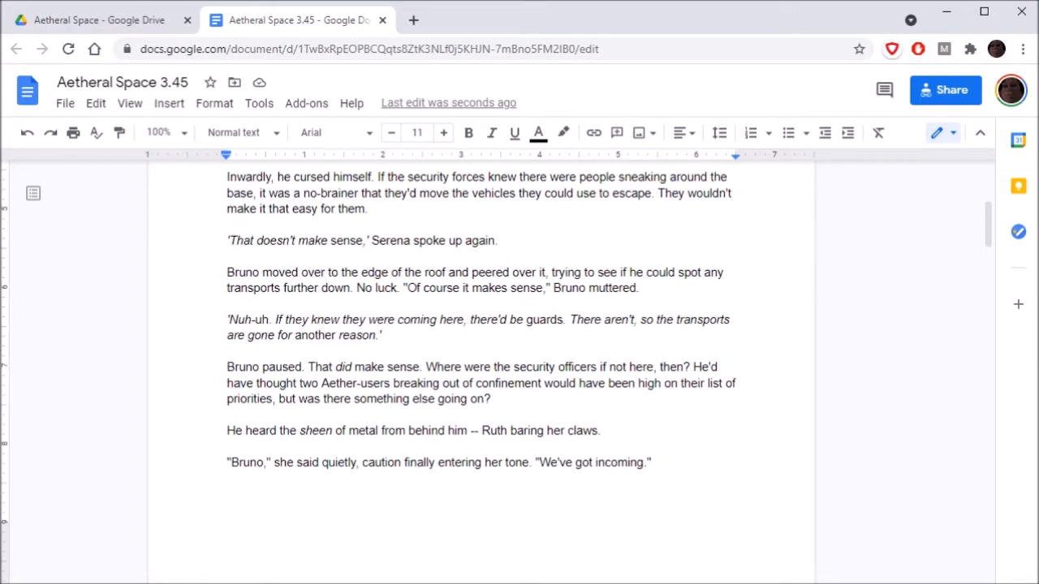
pyautogui.scroll(-3)
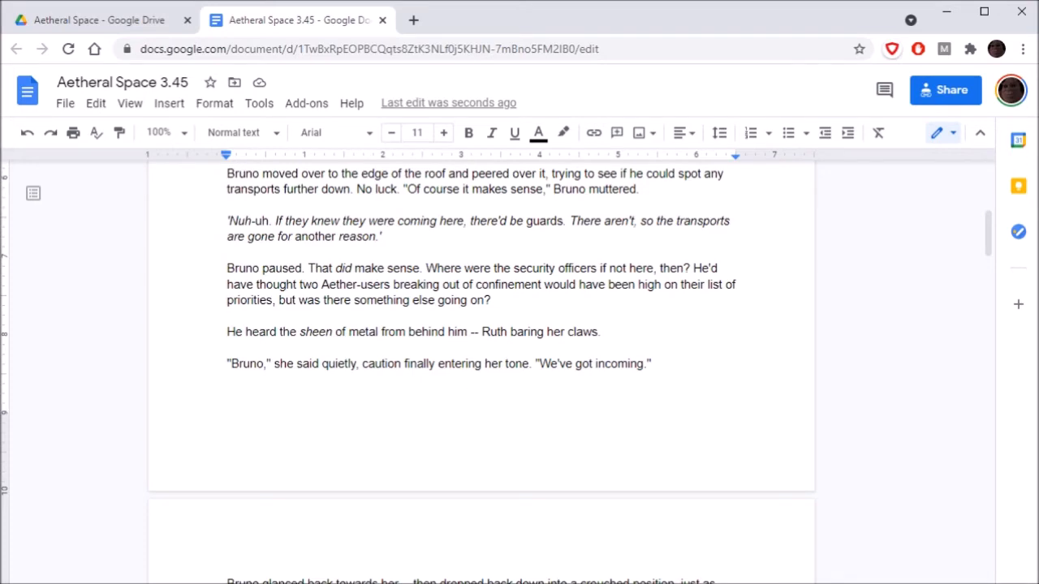
pyautogui.scroll(-3)
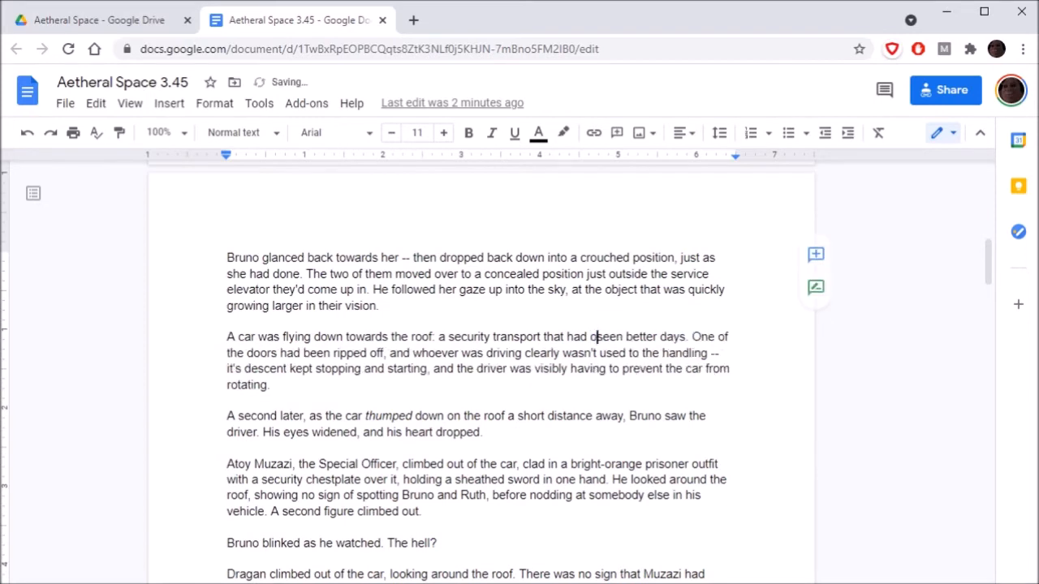
pyautogui.write('obviously')
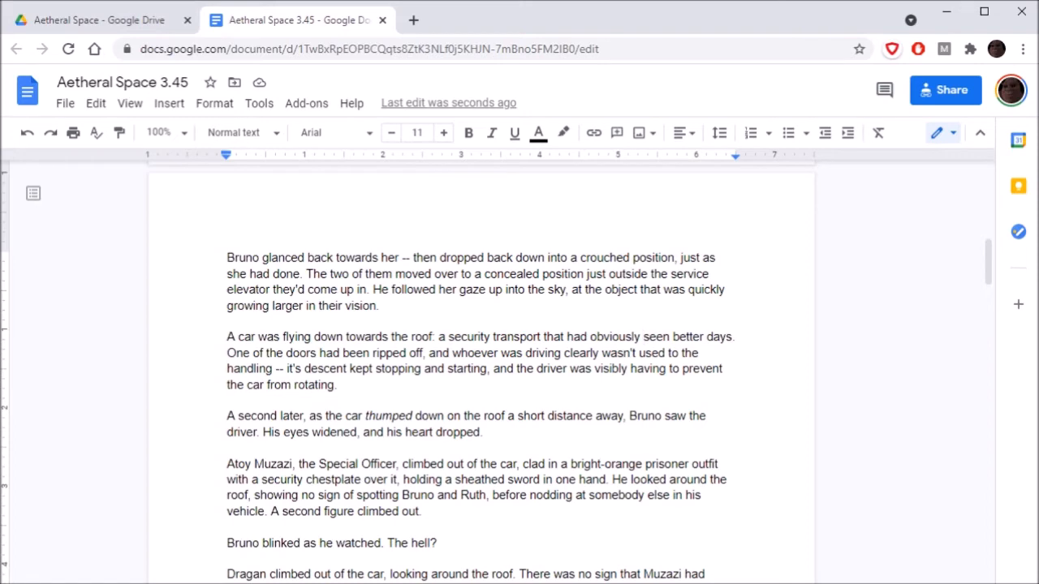
pyautogui.scroll(-3)
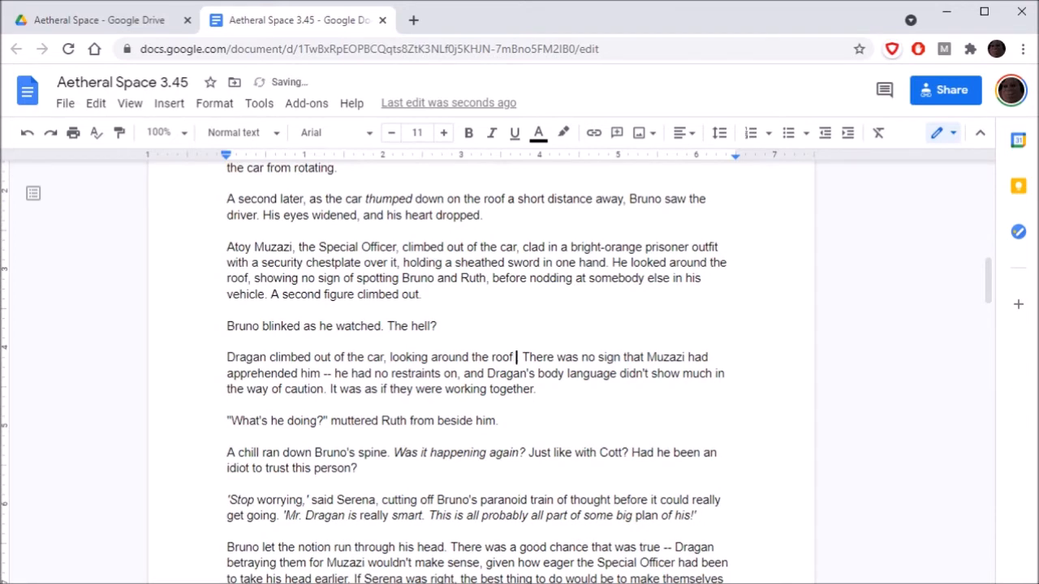
pyautogui.write('as well')
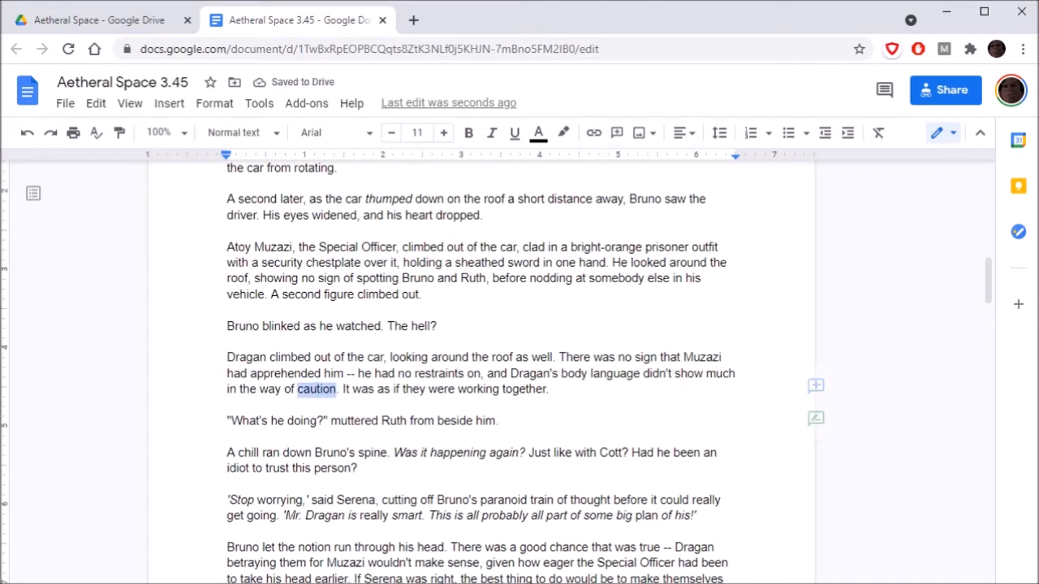
pyautogui.write('anxiety')
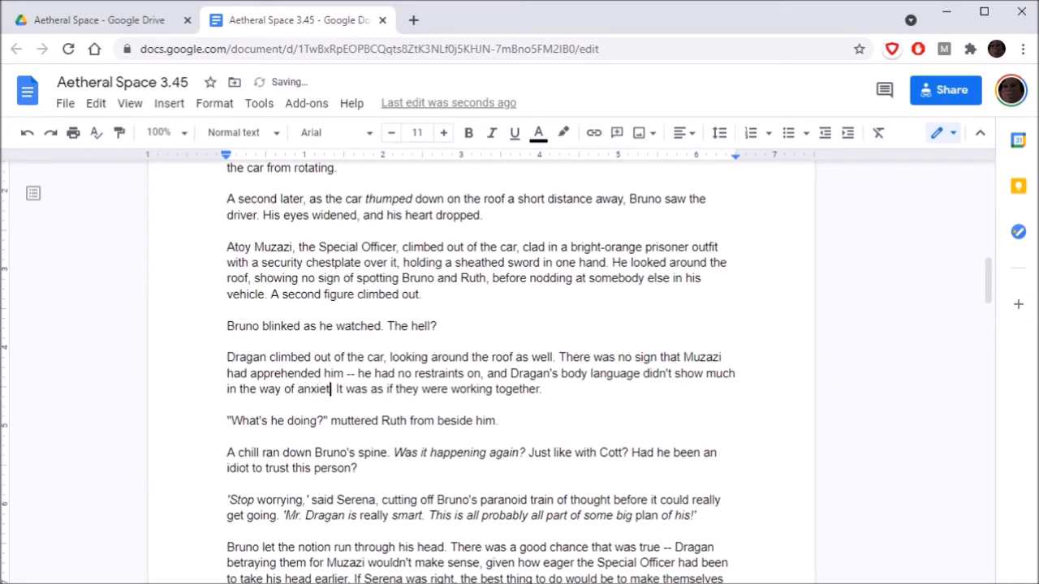
pyautogui.write('y')
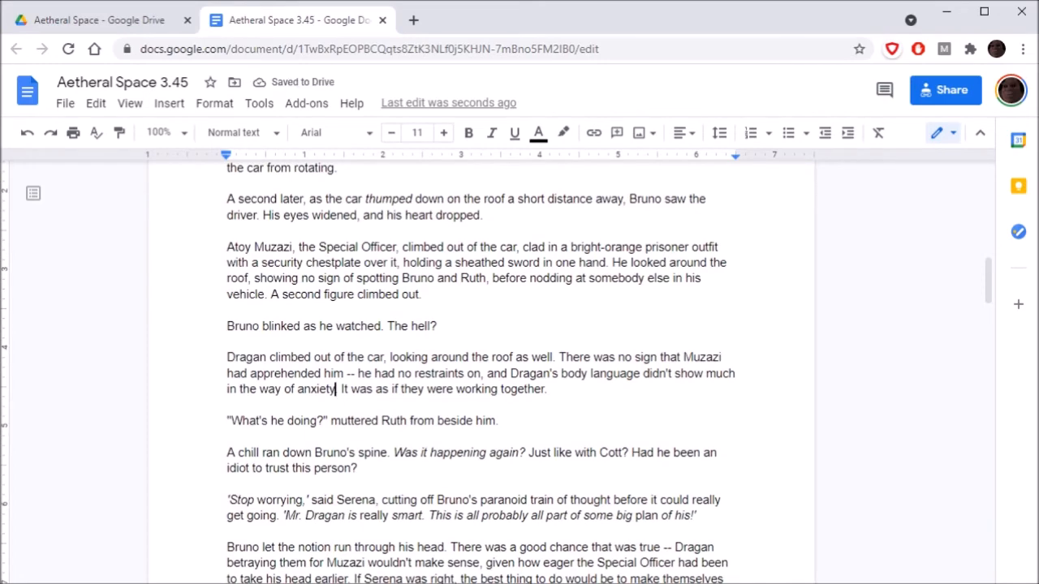
pyautogui.scroll(-3)
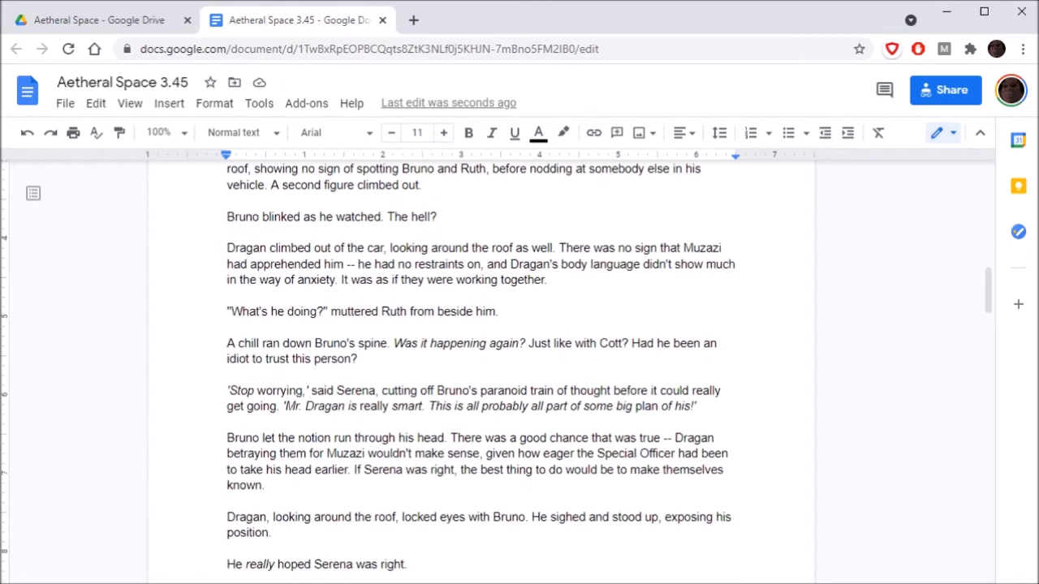
pyautogui.scroll(-3)
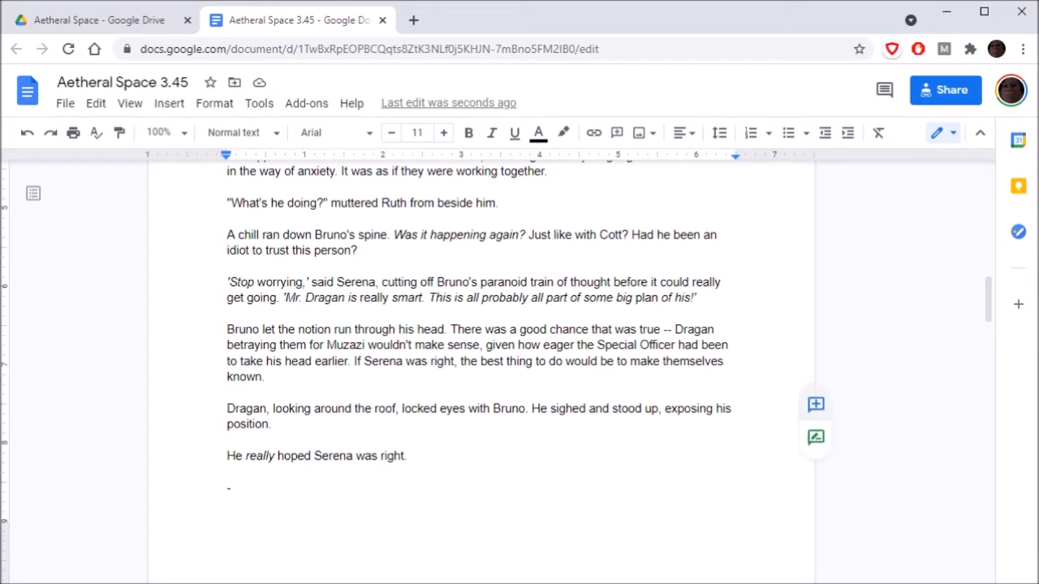
pyautogui.scroll(-3)
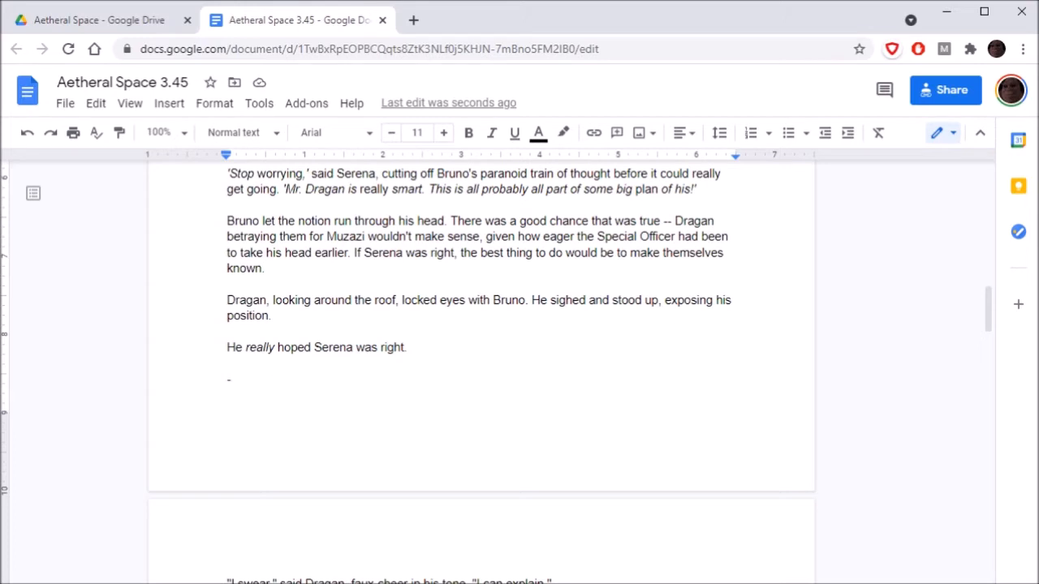
pyautogui.doubleClick(537, 189)
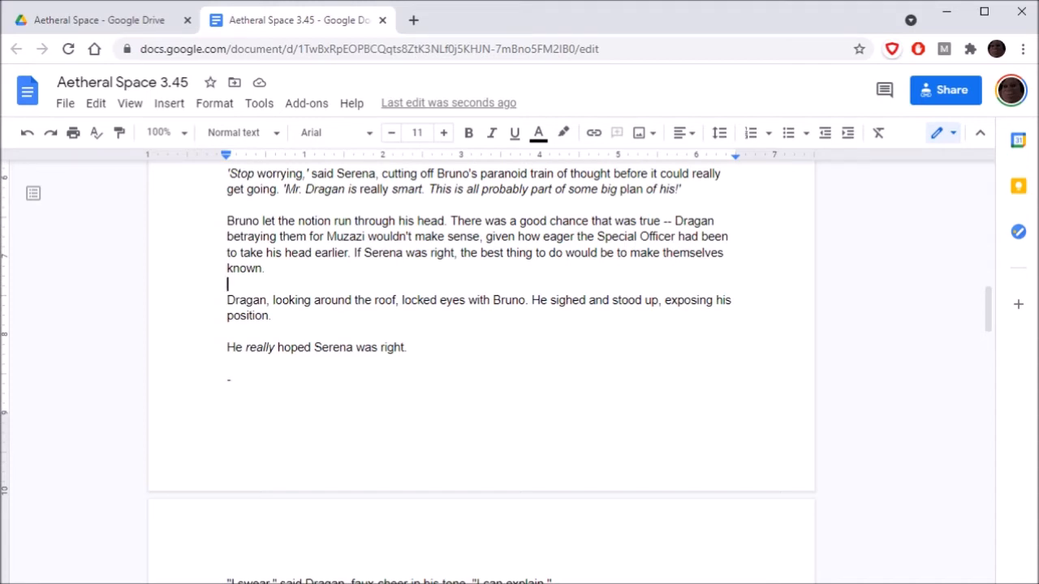
pyautogui.scroll(-3)
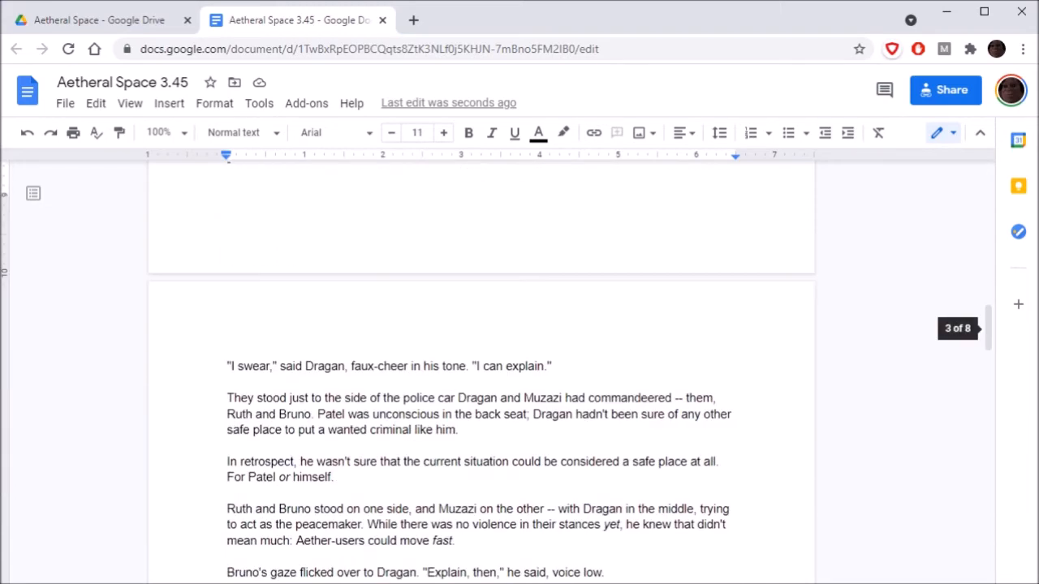
pyautogui.scroll(-3)
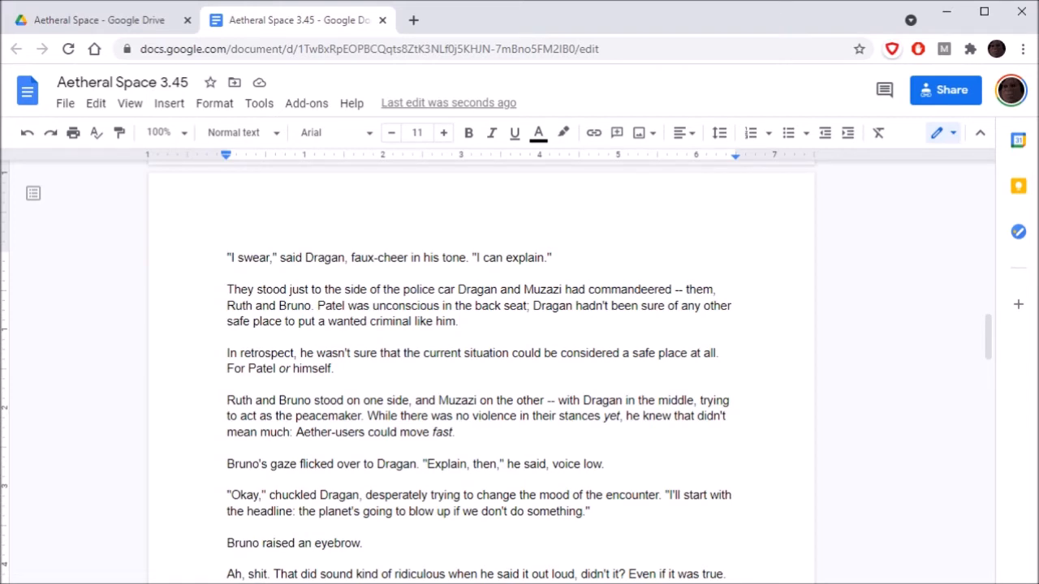
pyautogui.click(229, 385)
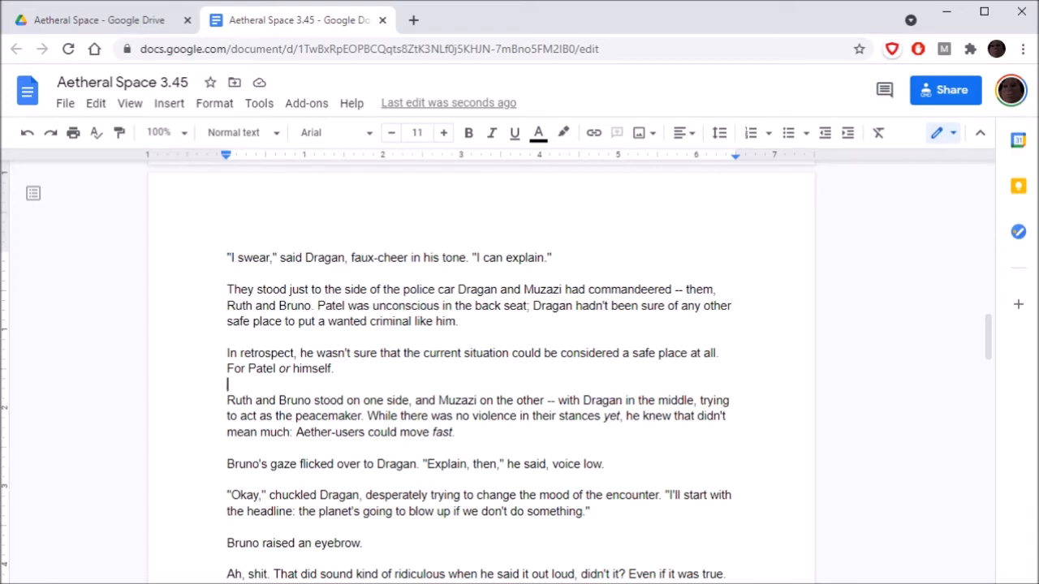
pyautogui.scroll(-3)
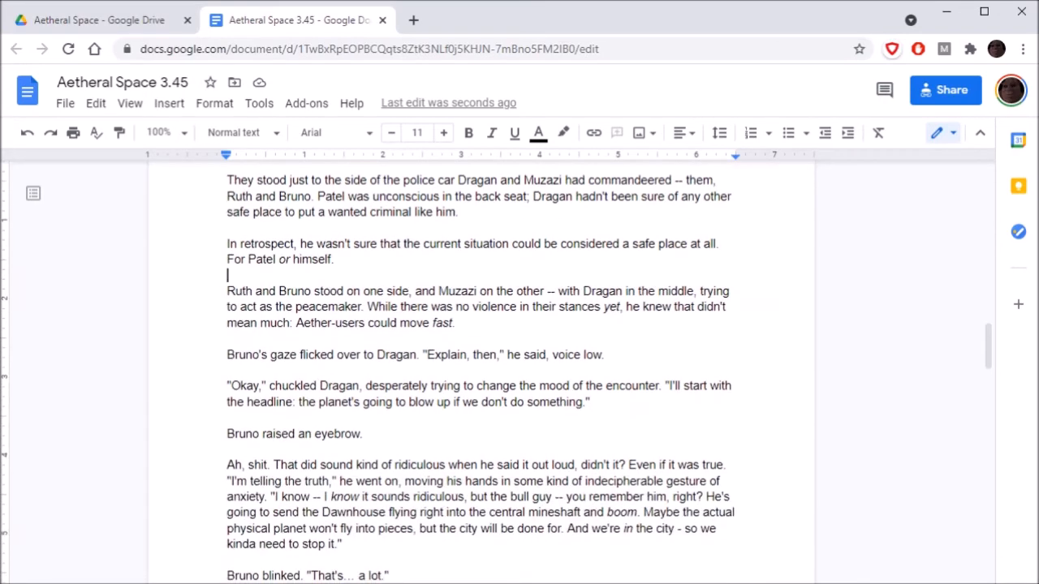
pyautogui.scroll(-3)
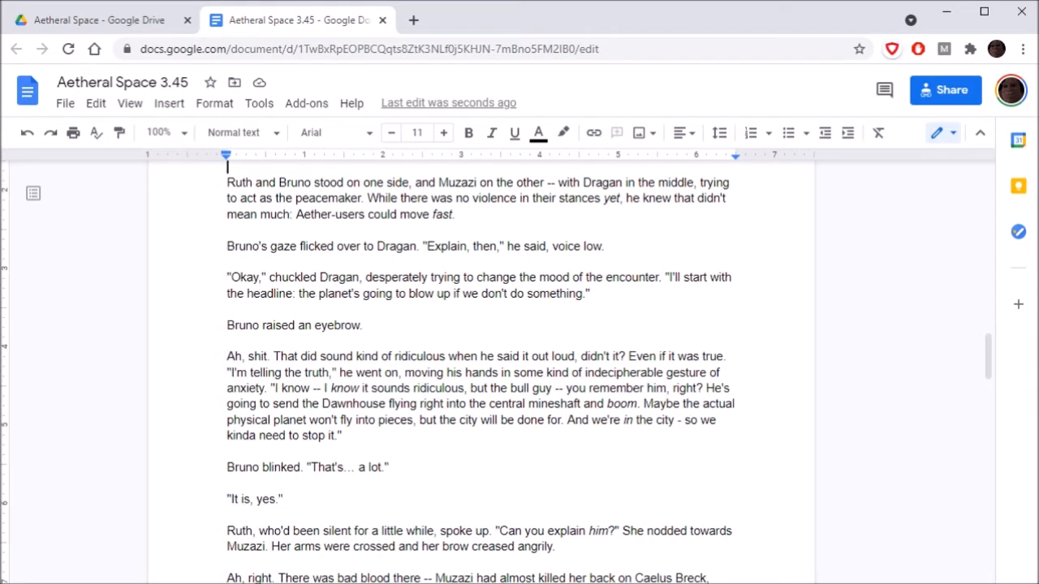
pyautogui.scroll(-3)
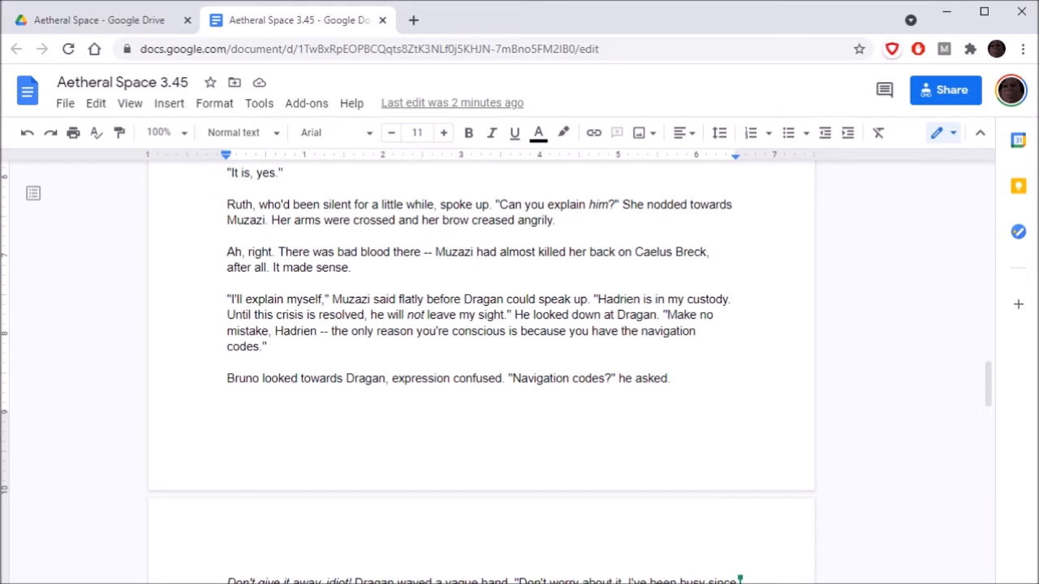
pyautogui.scroll(-3)
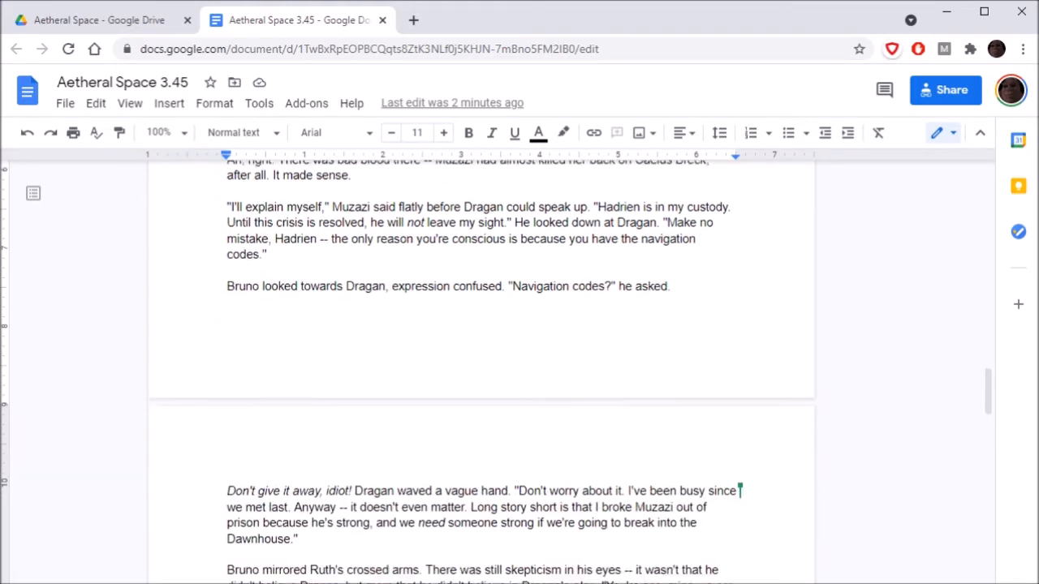
pyautogui.scroll(-3)
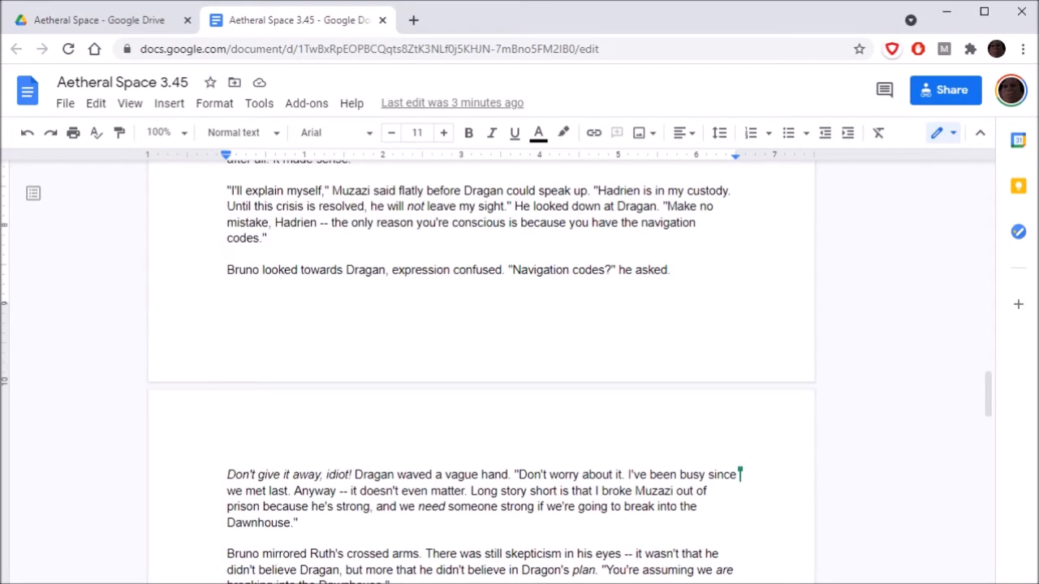
pyautogui.scroll(-3)
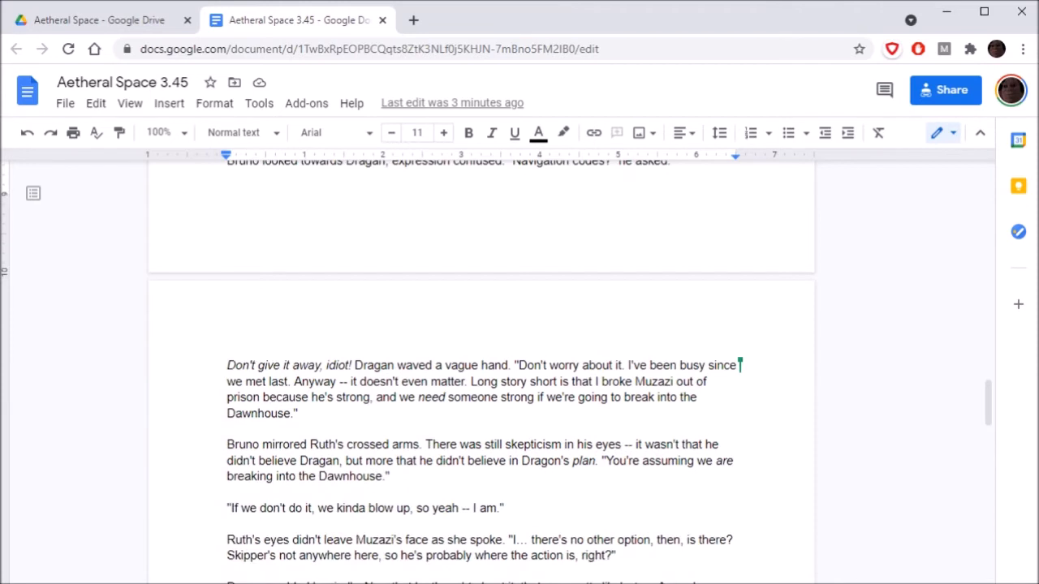
pyautogui.scroll(-3)
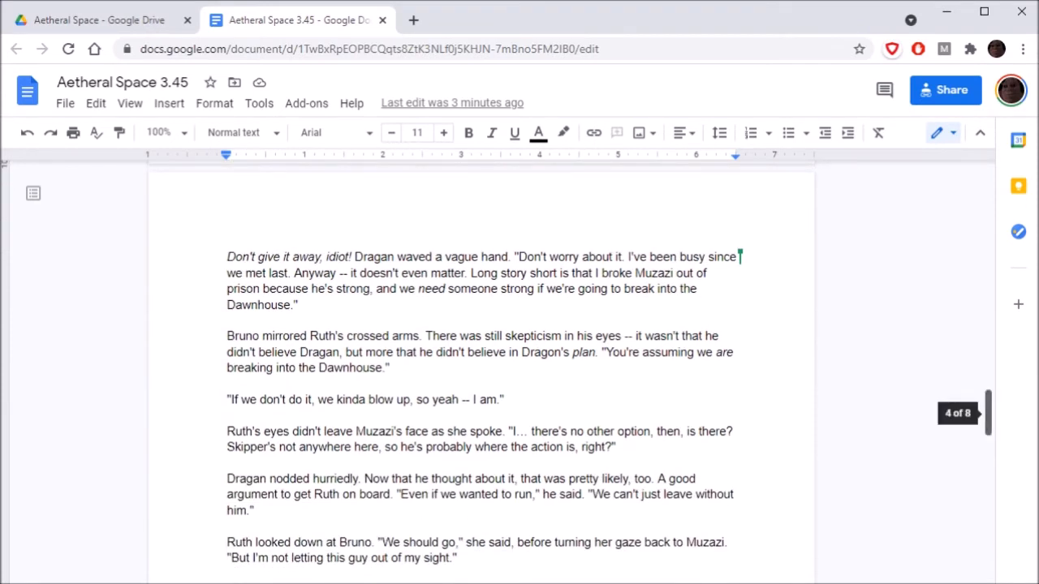
pyautogui.scroll(-3)
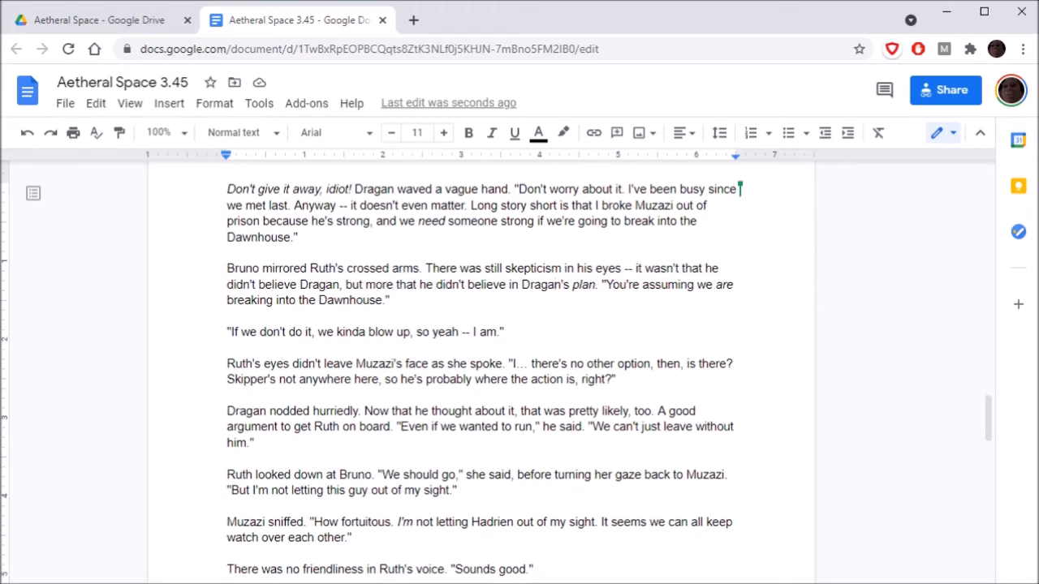
pyautogui.scroll(-3)
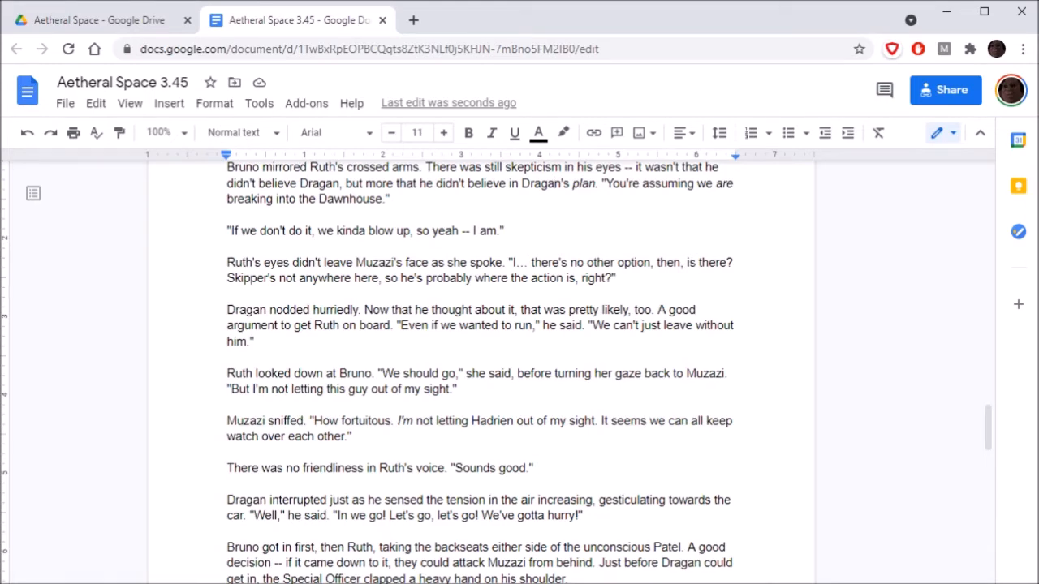
pyautogui.scroll(-3)
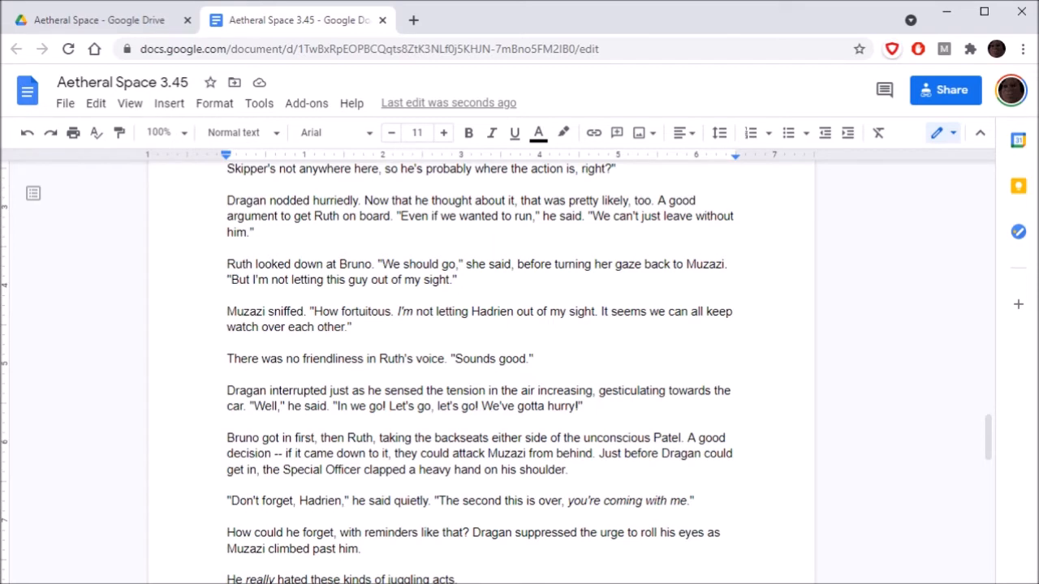
pyautogui.scroll(-3)
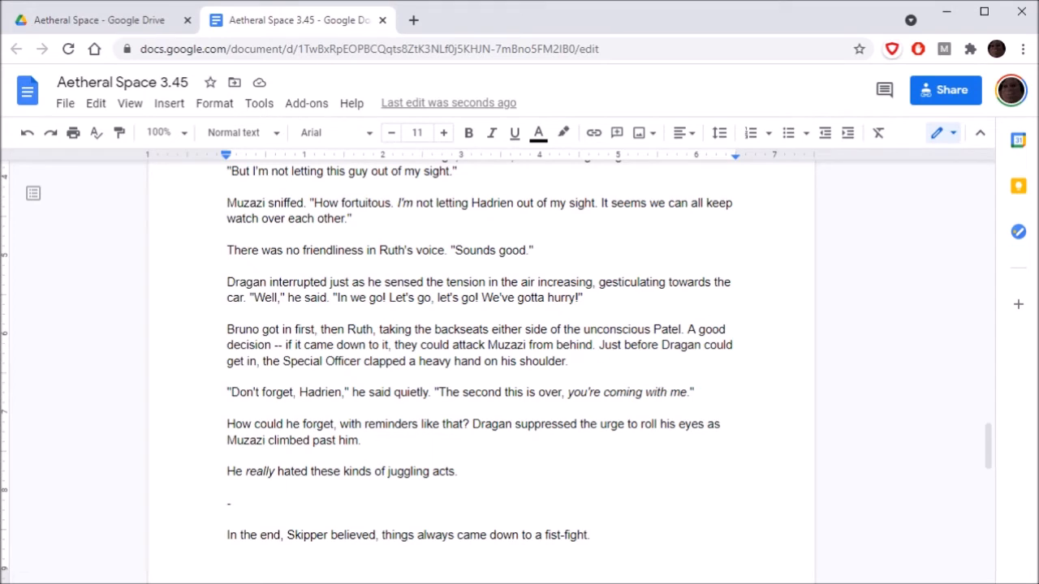
pyautogui.scroll(-3)
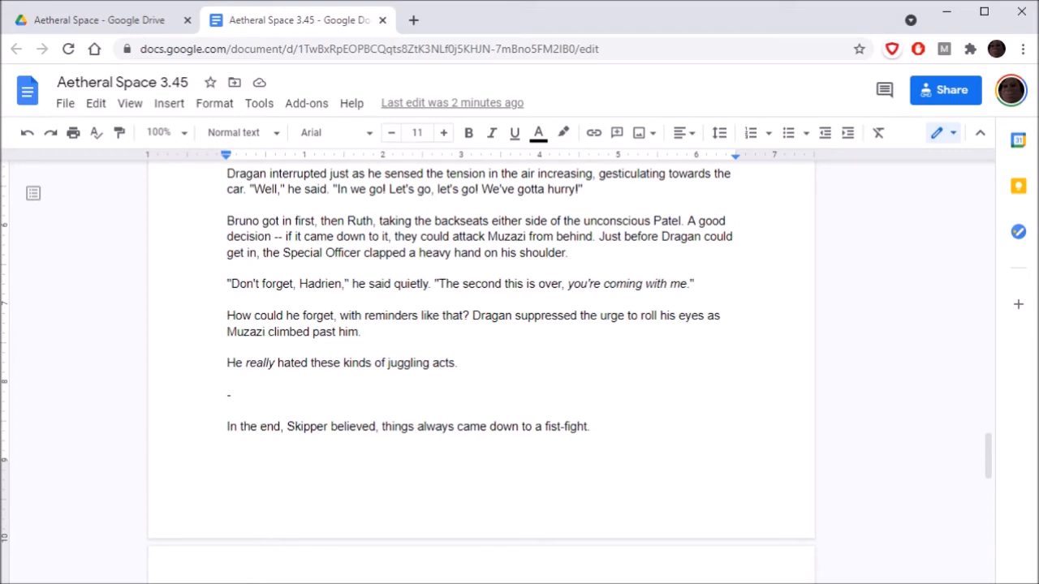
# Scroll through the Dawnhouse deck fight, reading the 'make a fist' and 'Citizen's armour' passage.
pyautogui.scroll(-3)
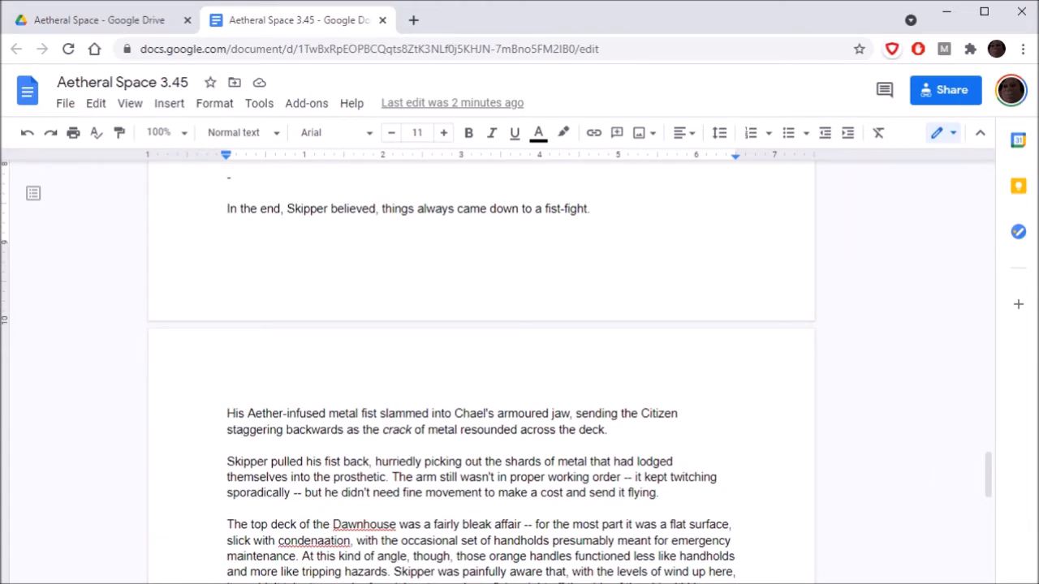
pyautogui.scroll(-3)
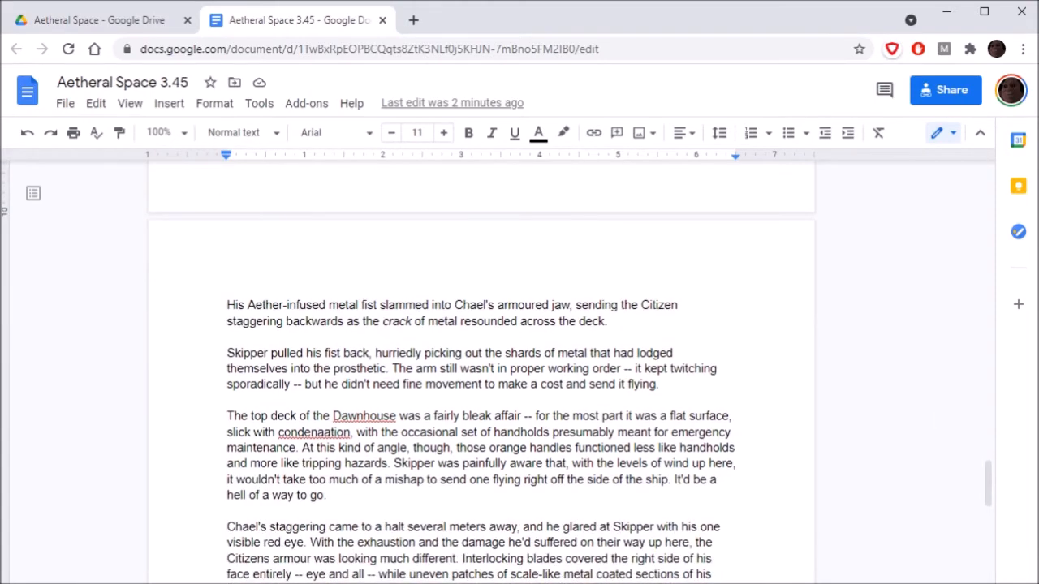
pyautogui.scroll(-3)
pyautogui.write('fi')
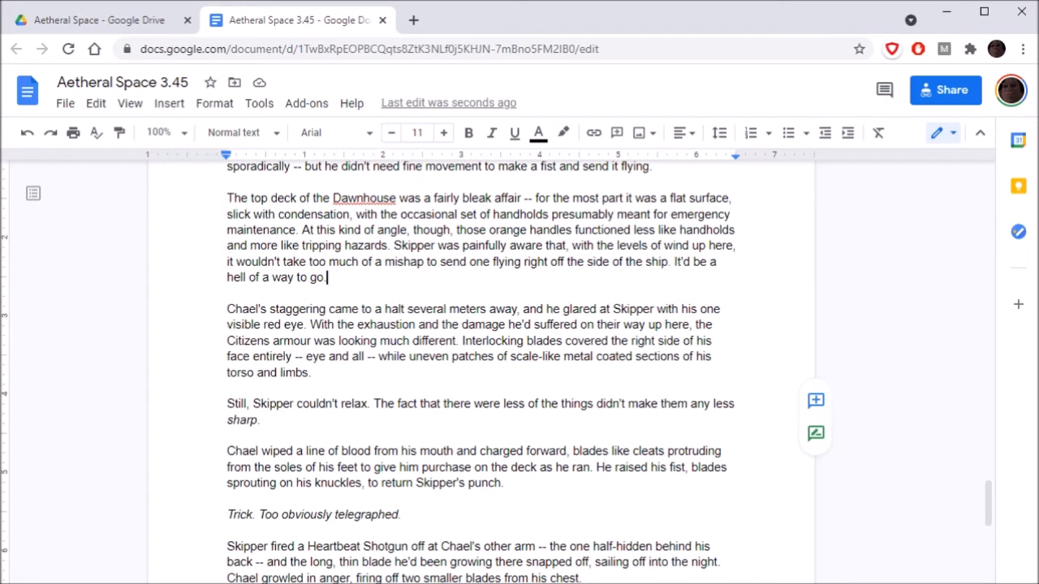
pyautogui.scroll(-3)
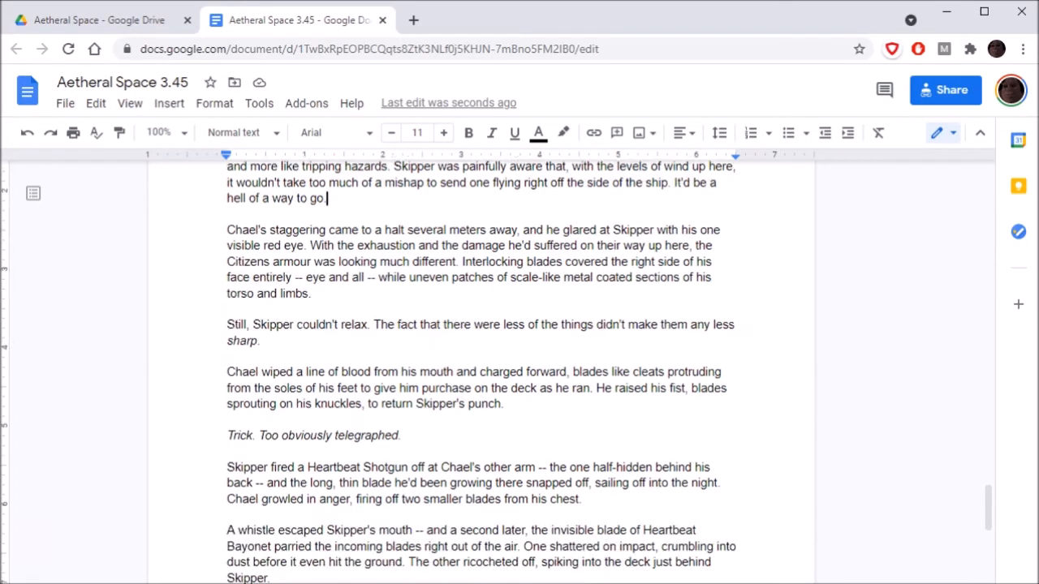
pyautogui.scroll(-3)
pyautogui.write("'")
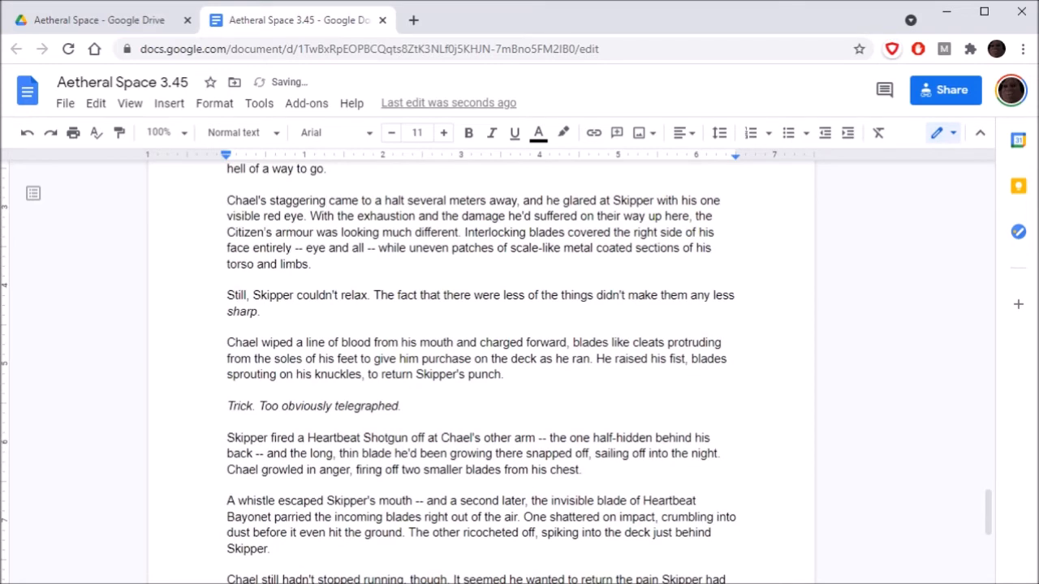
pyautogui.click(325, 201)
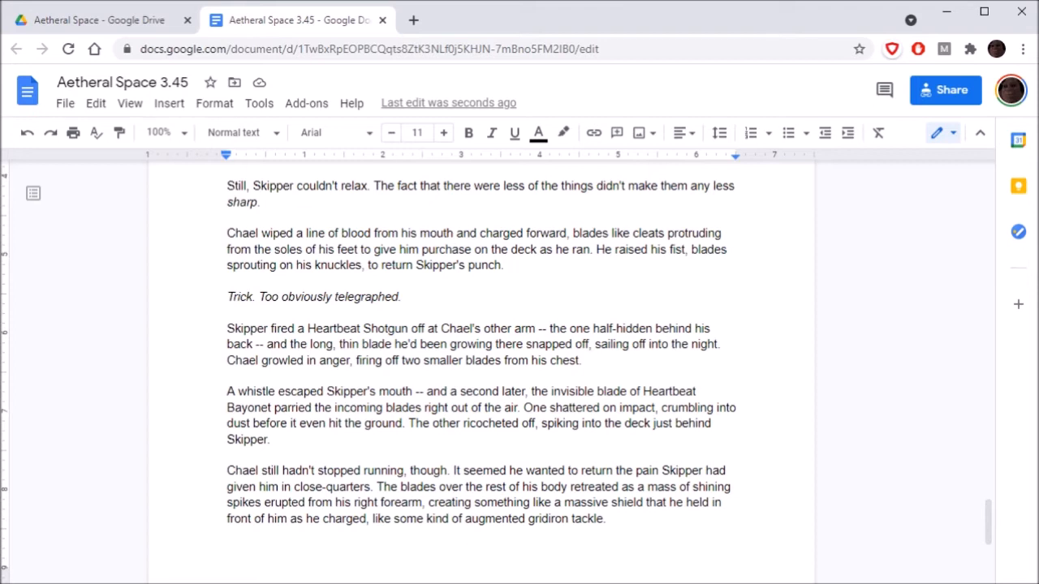
pyautogui.scroll(-3)
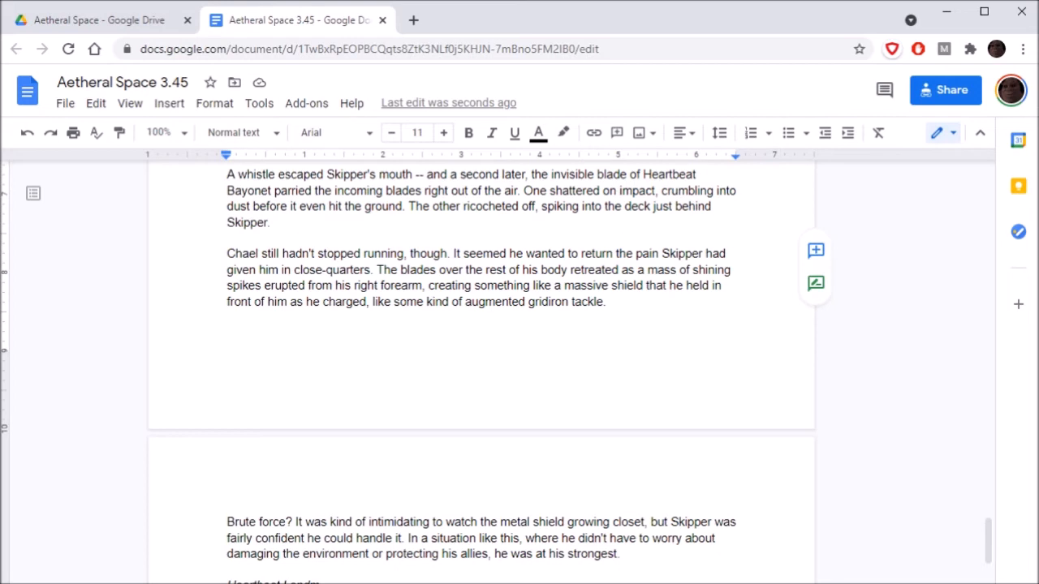
pyautogui.scroll(-3)
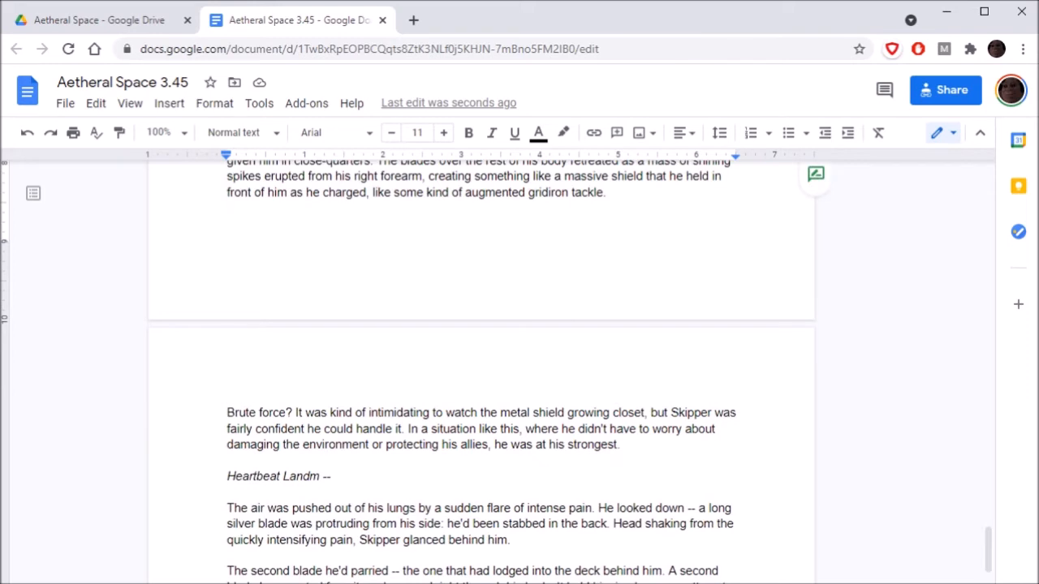
pyautogui.scroll(-3)
pyautogui.write('r')
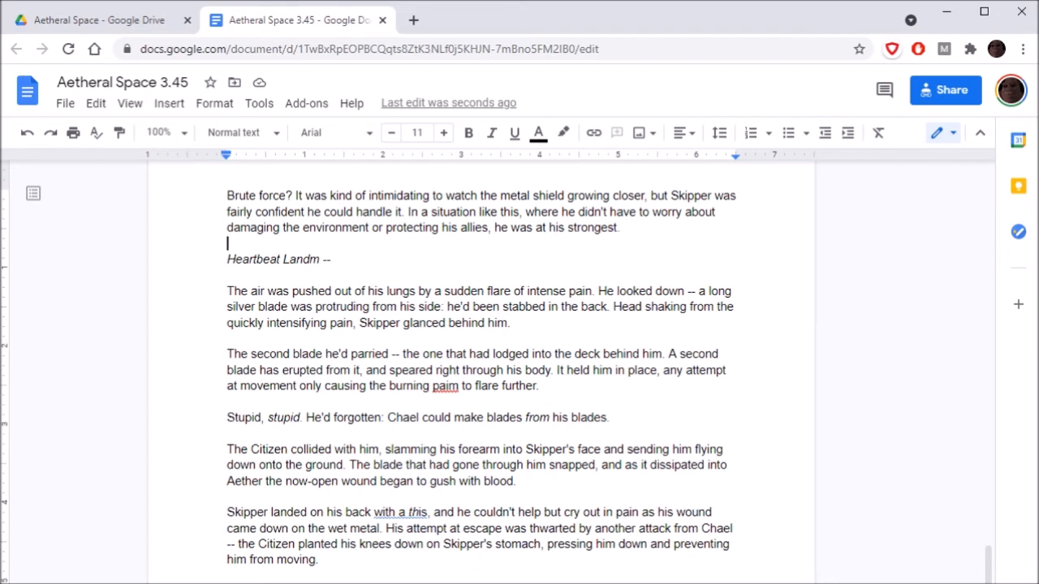
# Correct the misspelled 'paim' and add the missing comma after 'a thud'.
pyautogui.click(283, 370)
pyautogui.write('d')
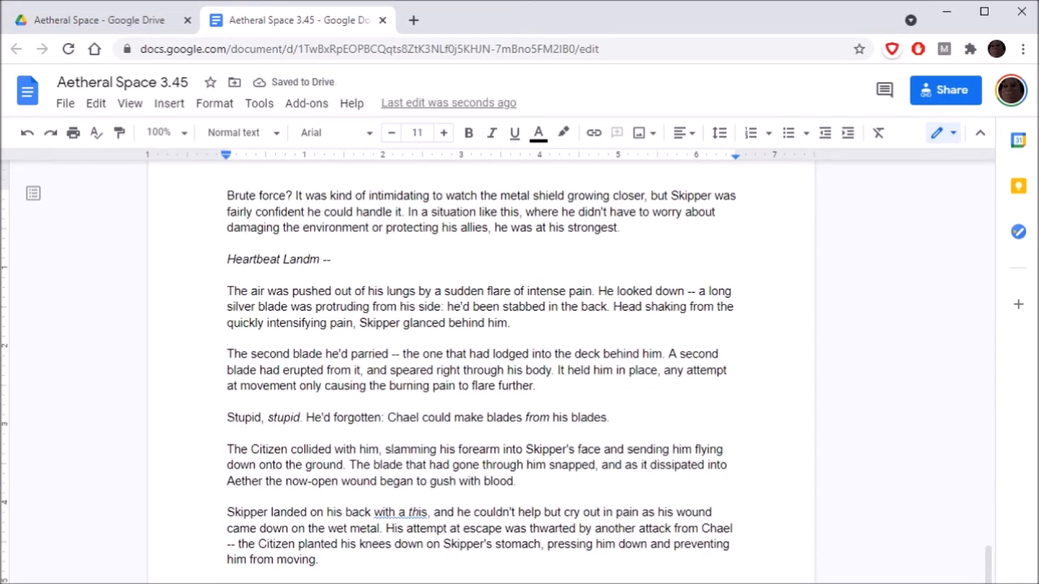
pyautogui.scroll(-3)
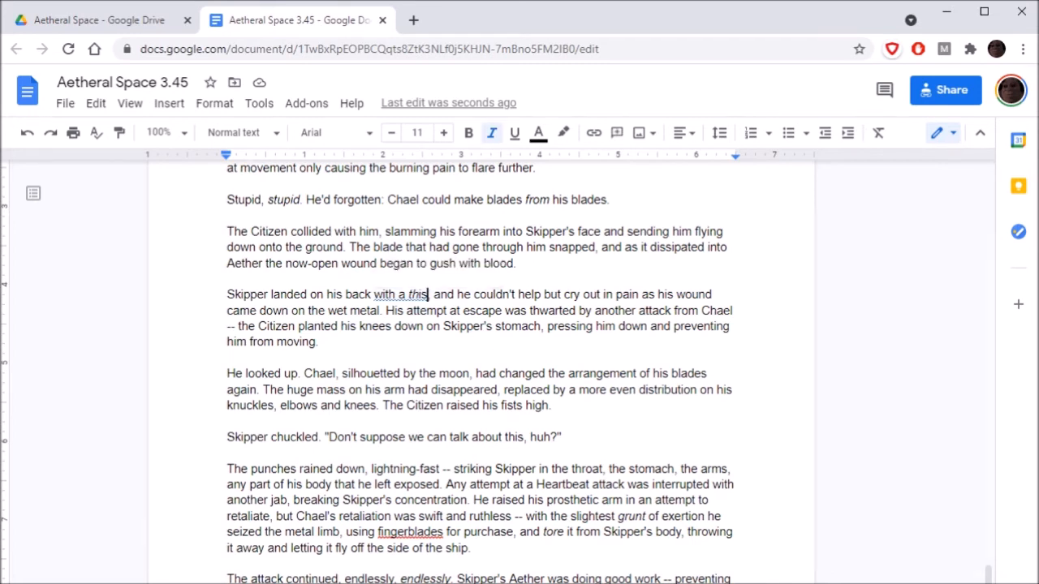
pyautogui.write('thud')
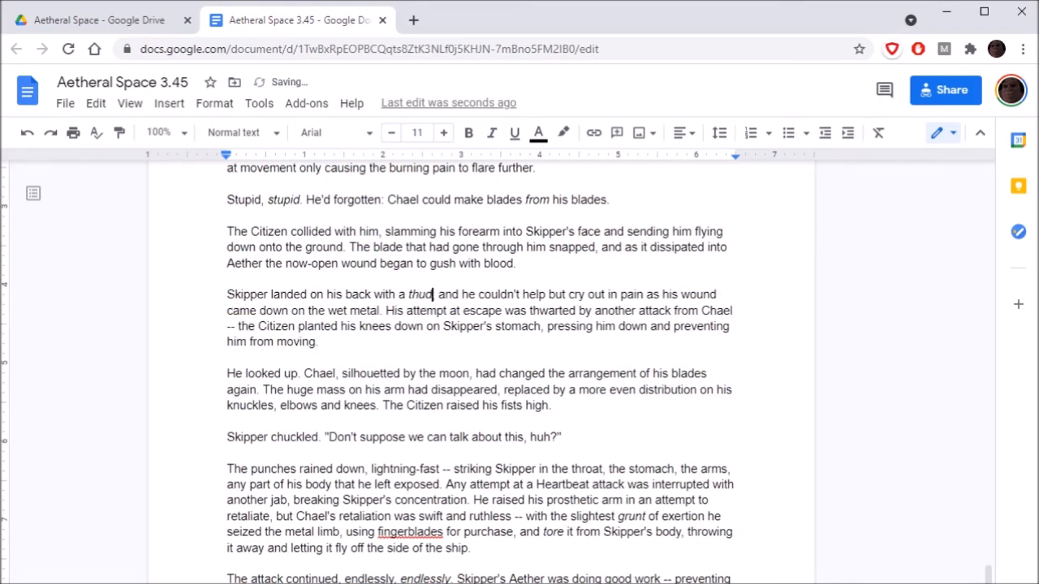
pyautogui.write(',')
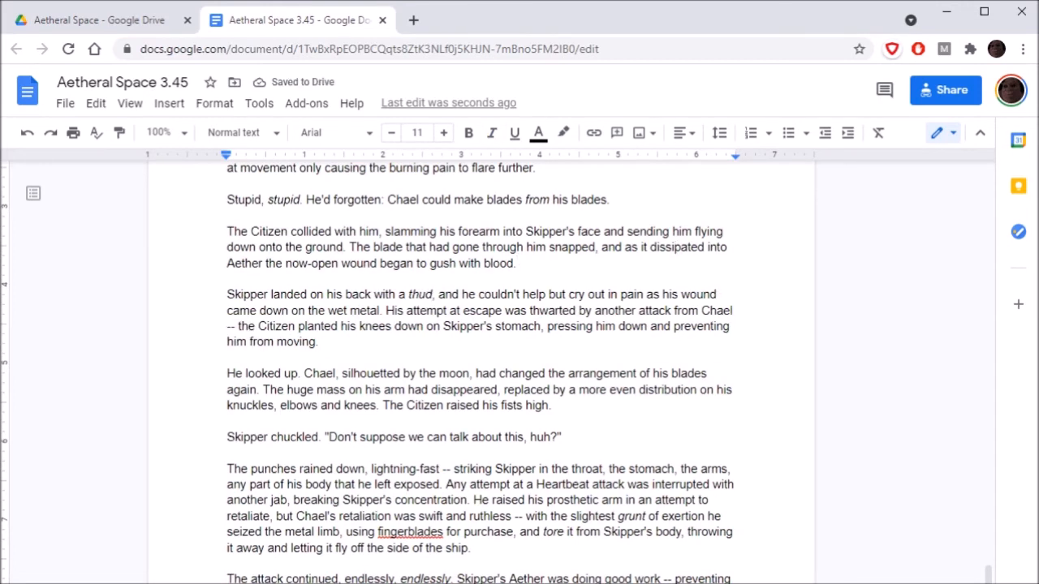
pyautogui.click(516, 263)
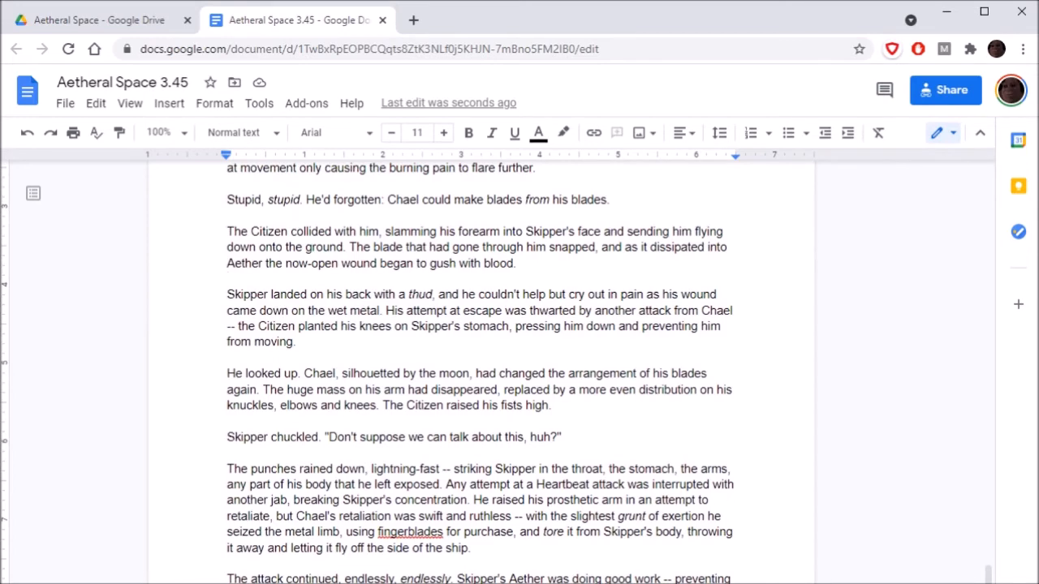
# Replace 'woubd' with the spelling suggestion so it reads 'Skipper's wound'.
pyautogui.scroll(-3)
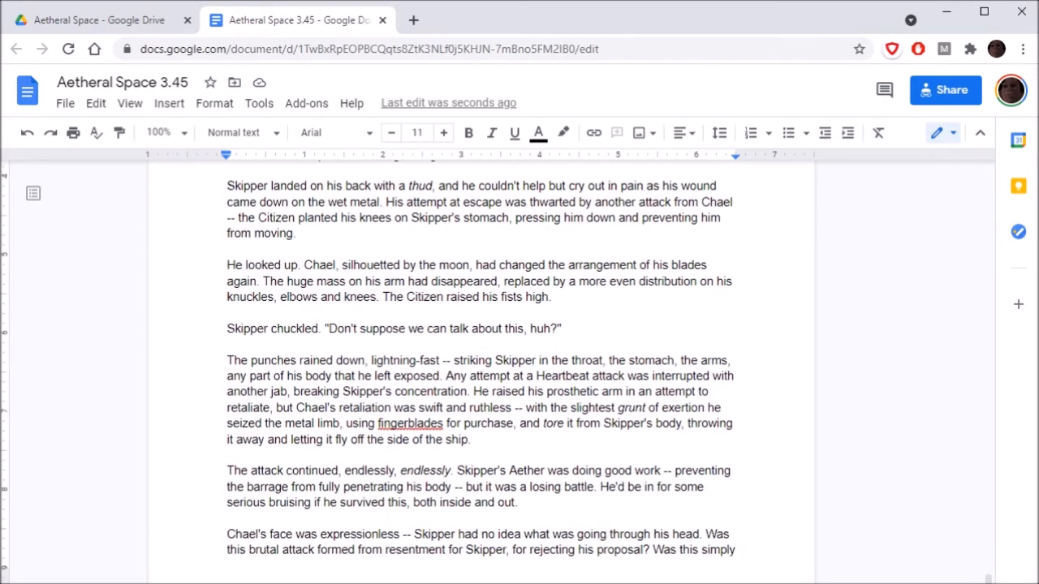
pyautogui.scroll(-3)
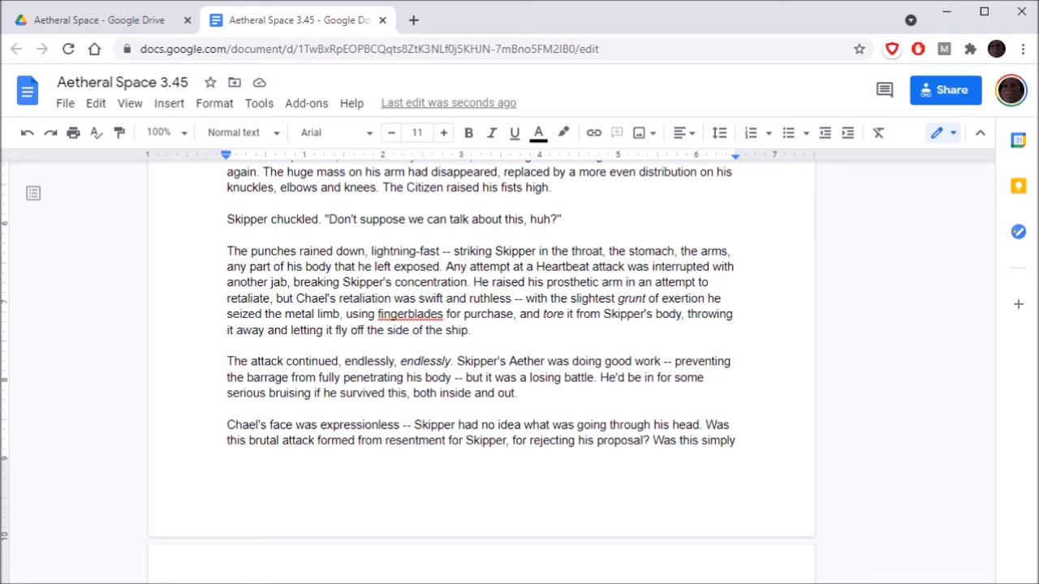
pyautogui.scroll(-3)
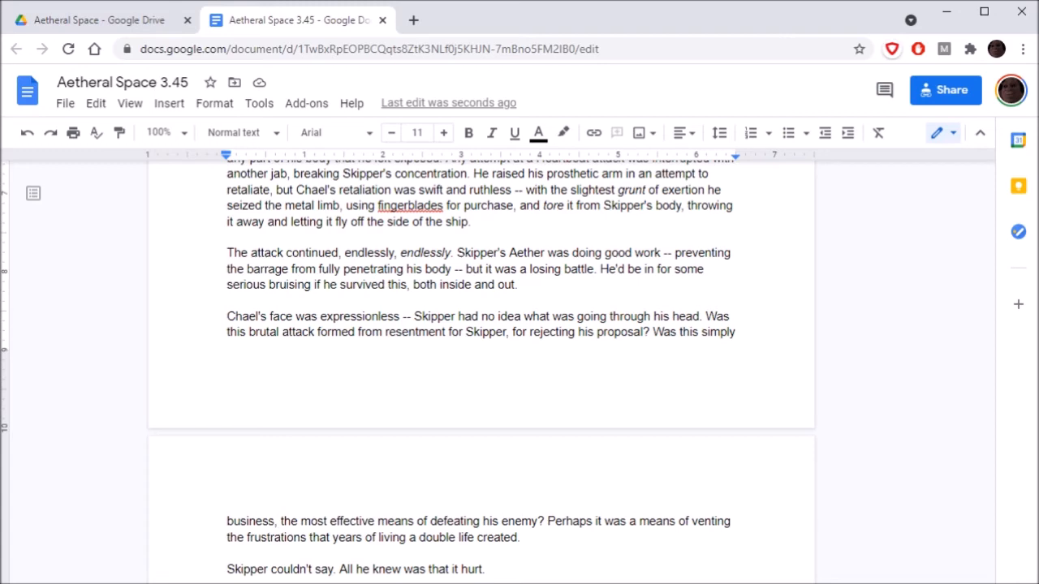
pyautogui.scroll(-3)
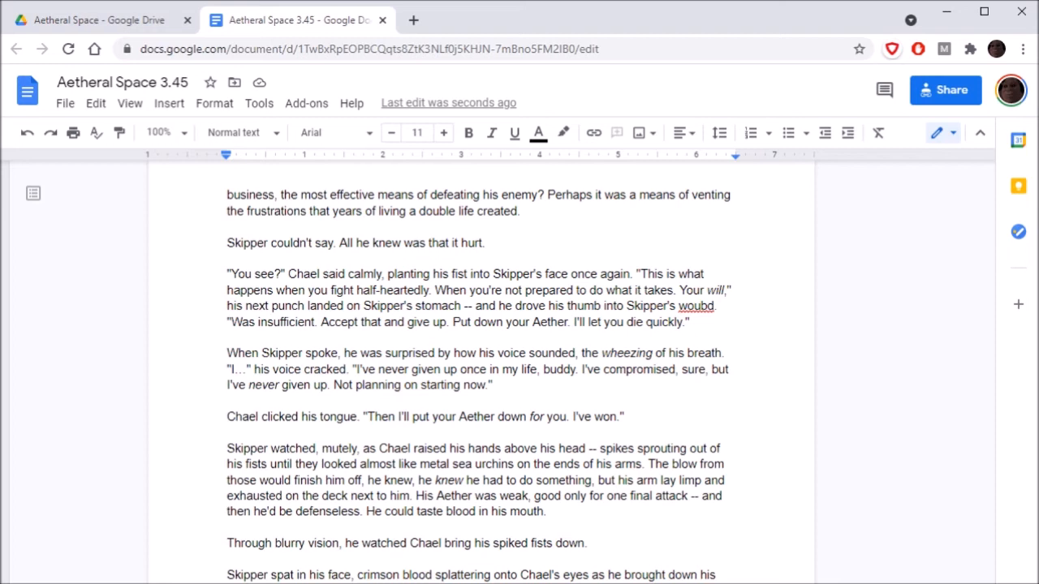
pyautogui.rightClick(697, 306)
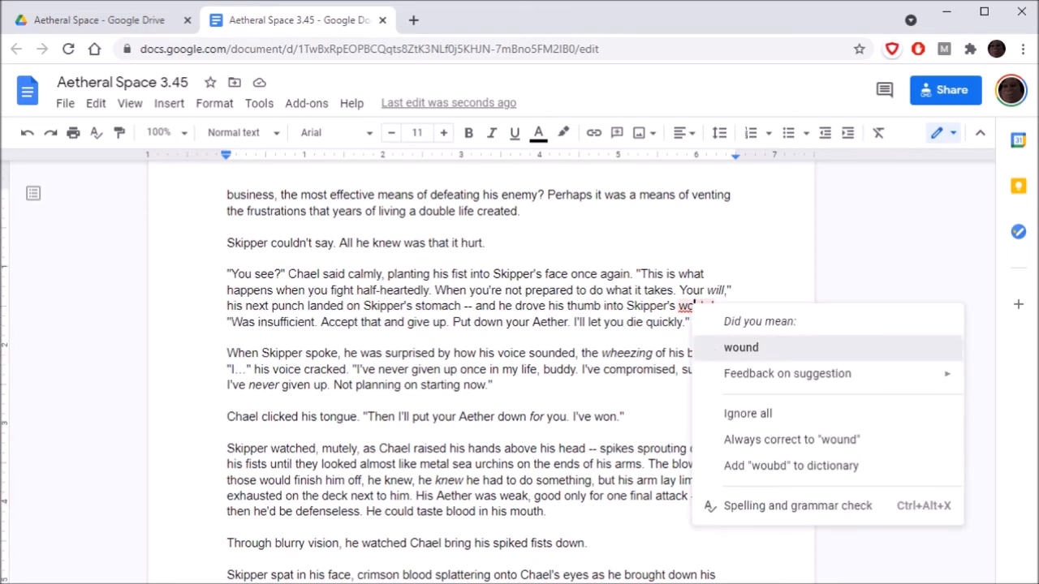
pyautogui.click(740, 347)
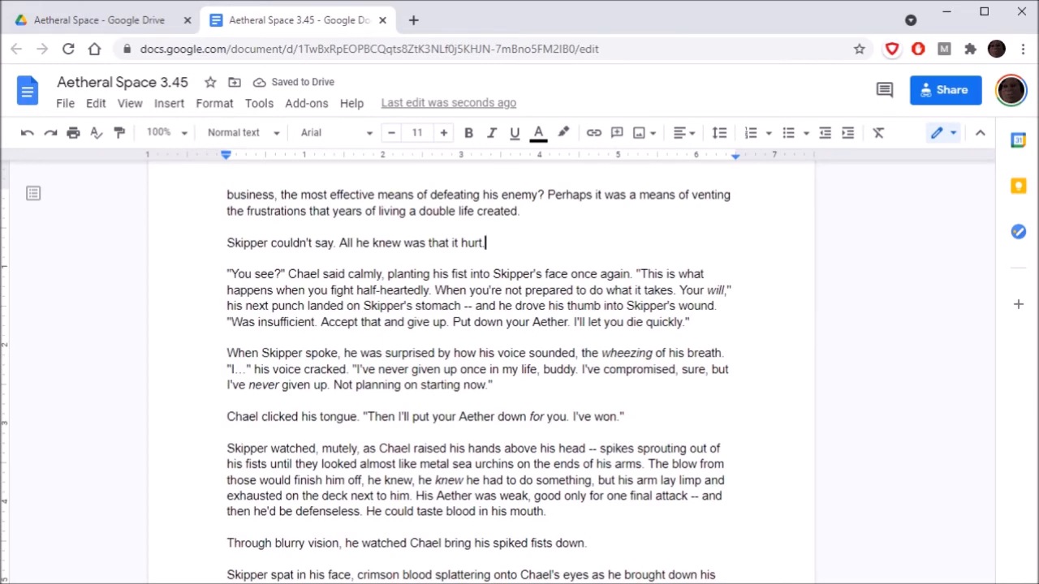
# Read to the chapter's final line, then select the entire manuscript with Ctrl+A.
pyautogui.scroll(-3)
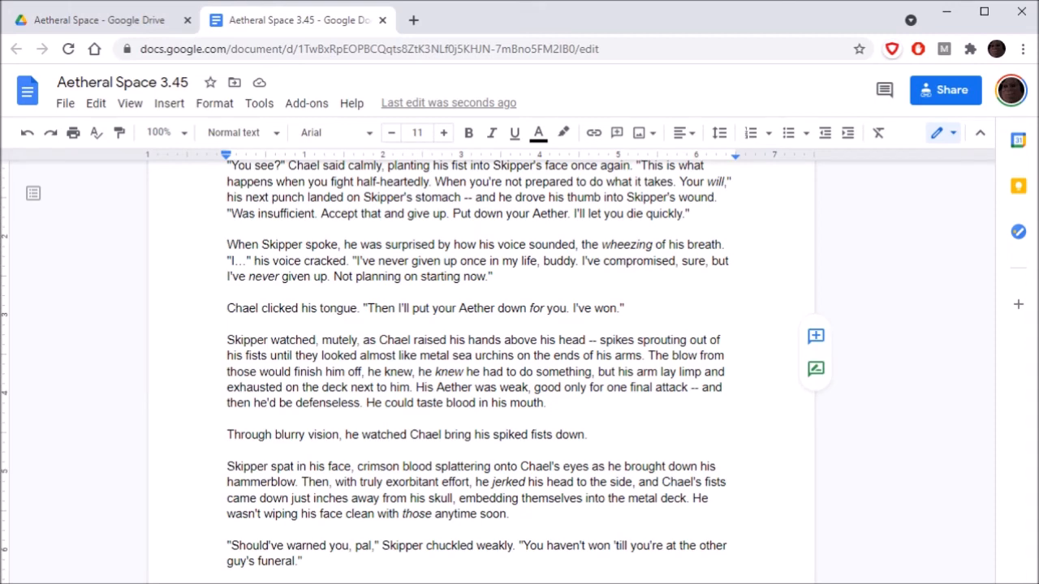
pyautogui.scroll(-3)
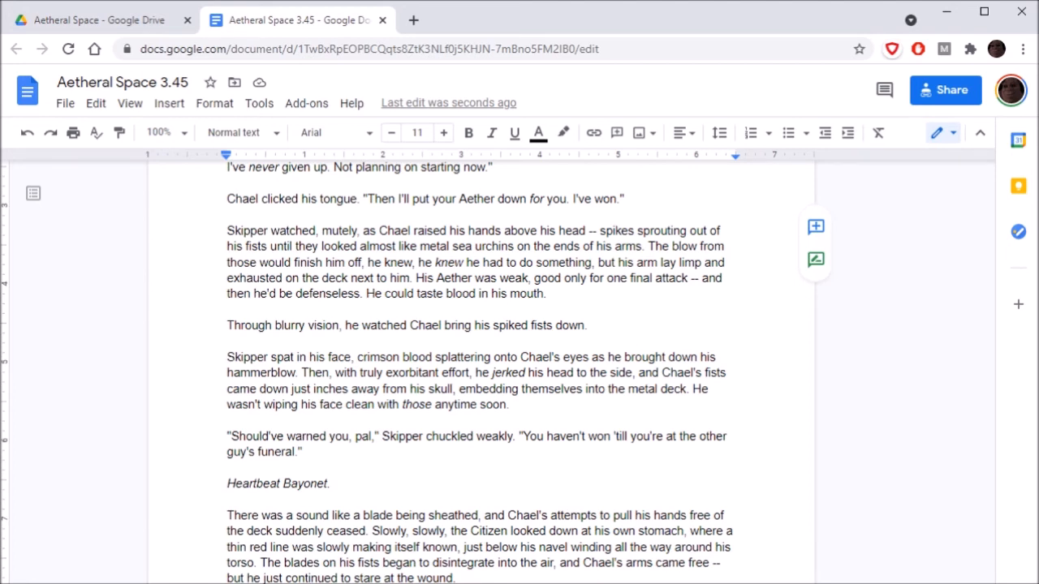
pyautogui.scroll(-3)
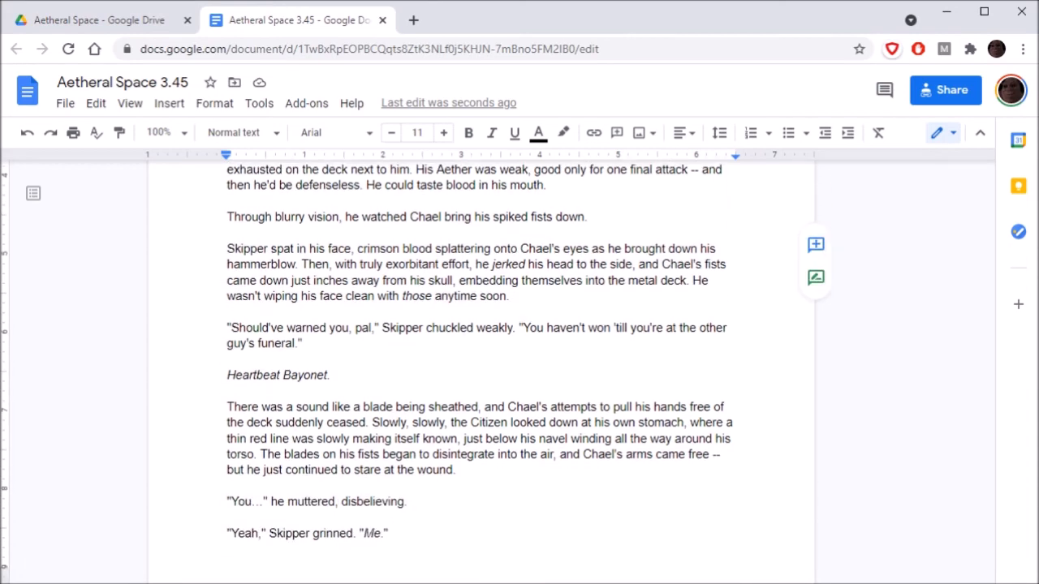
pyautogui.scroll(-3)
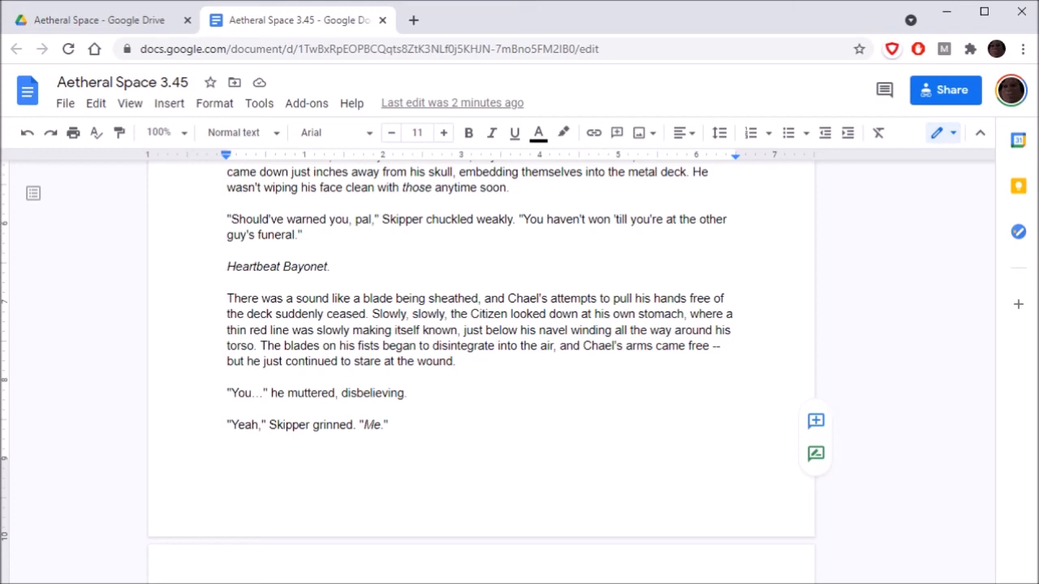
pyautogui.scroll(-3)
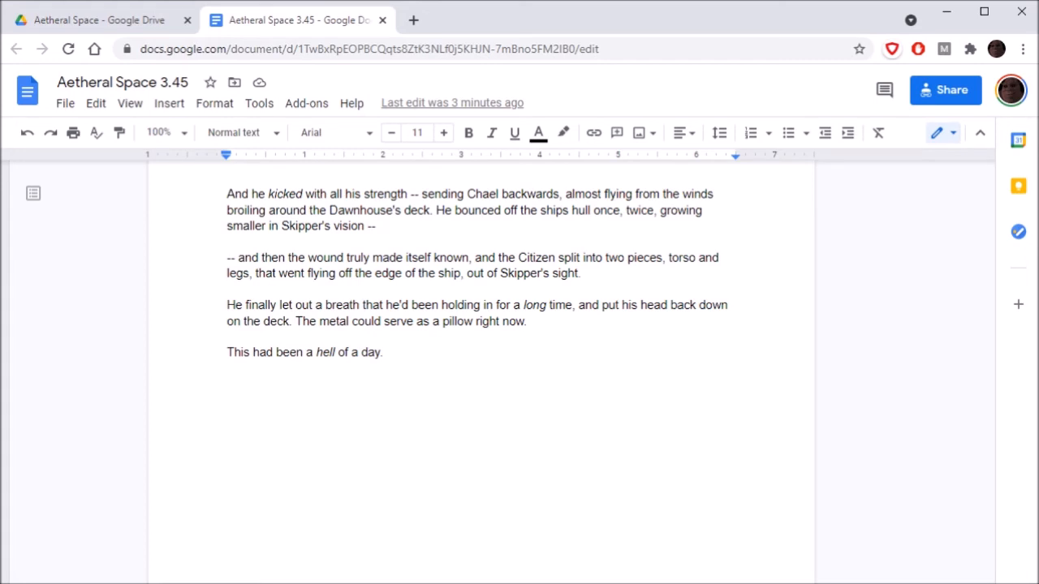
pyautogui.press('ctrl+a')
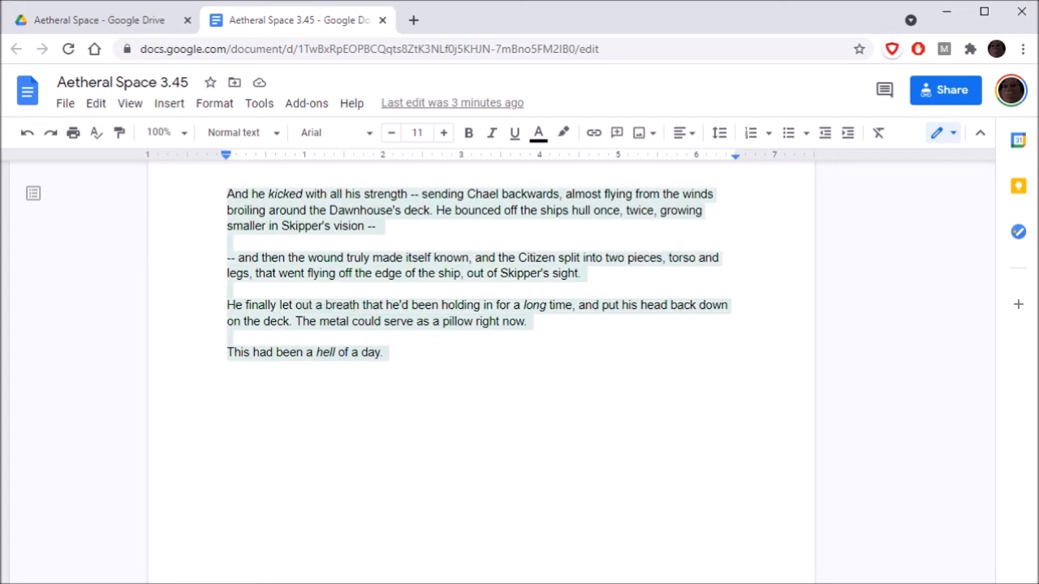